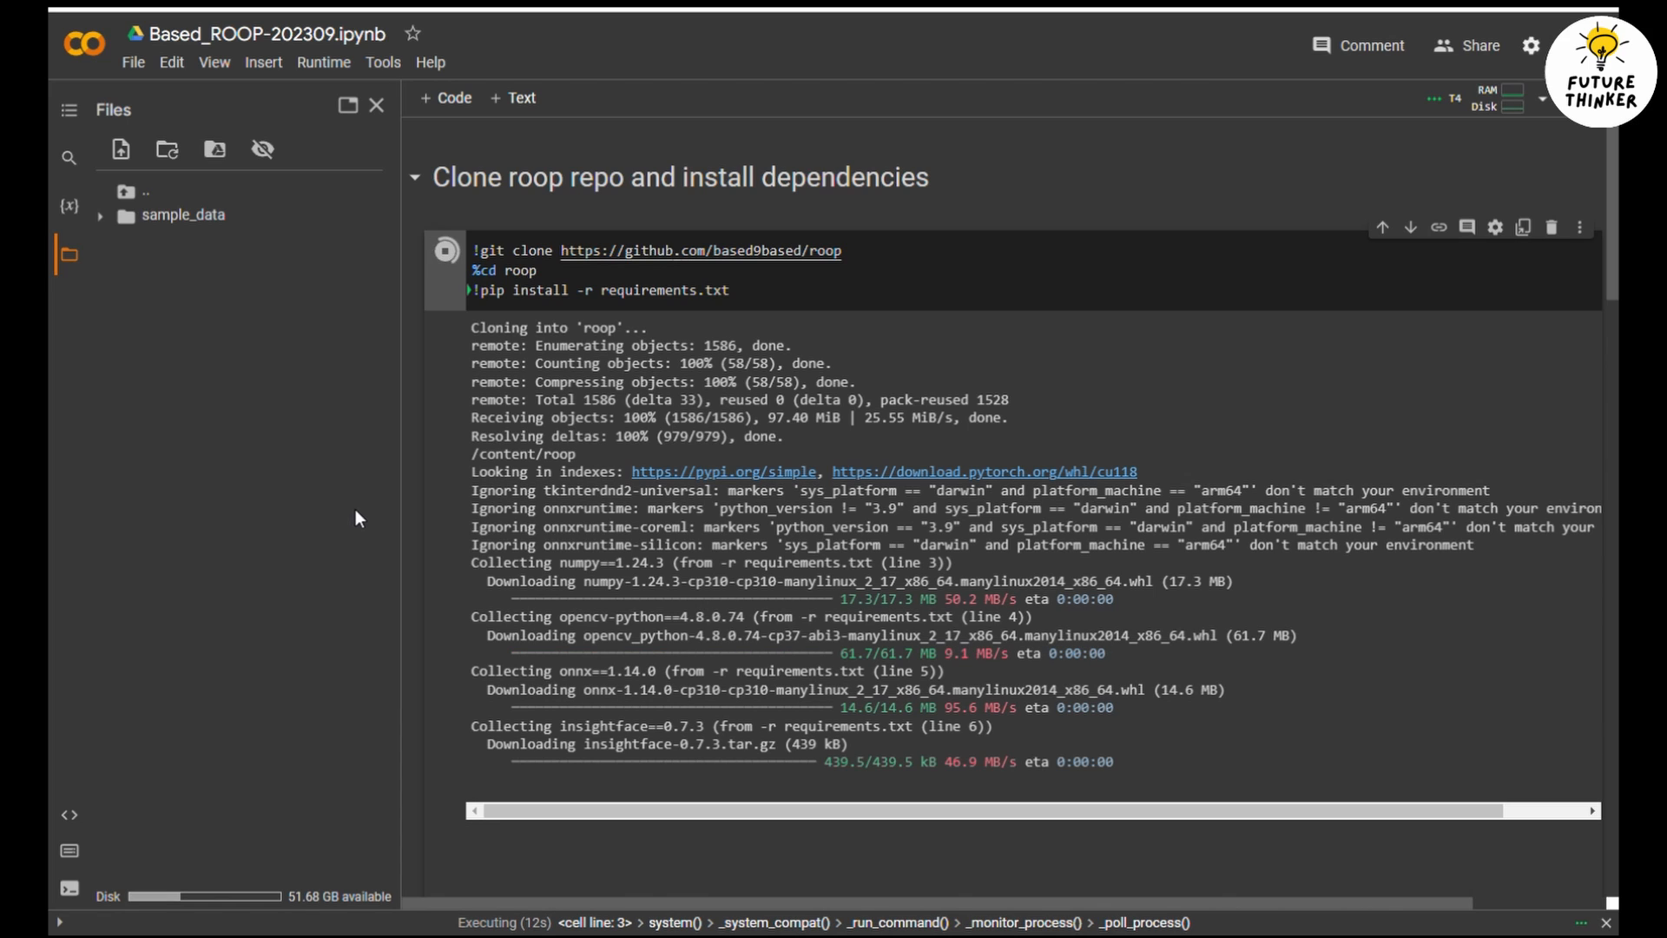
{"action": "mouse_move", "coordinate": [377, 510]}
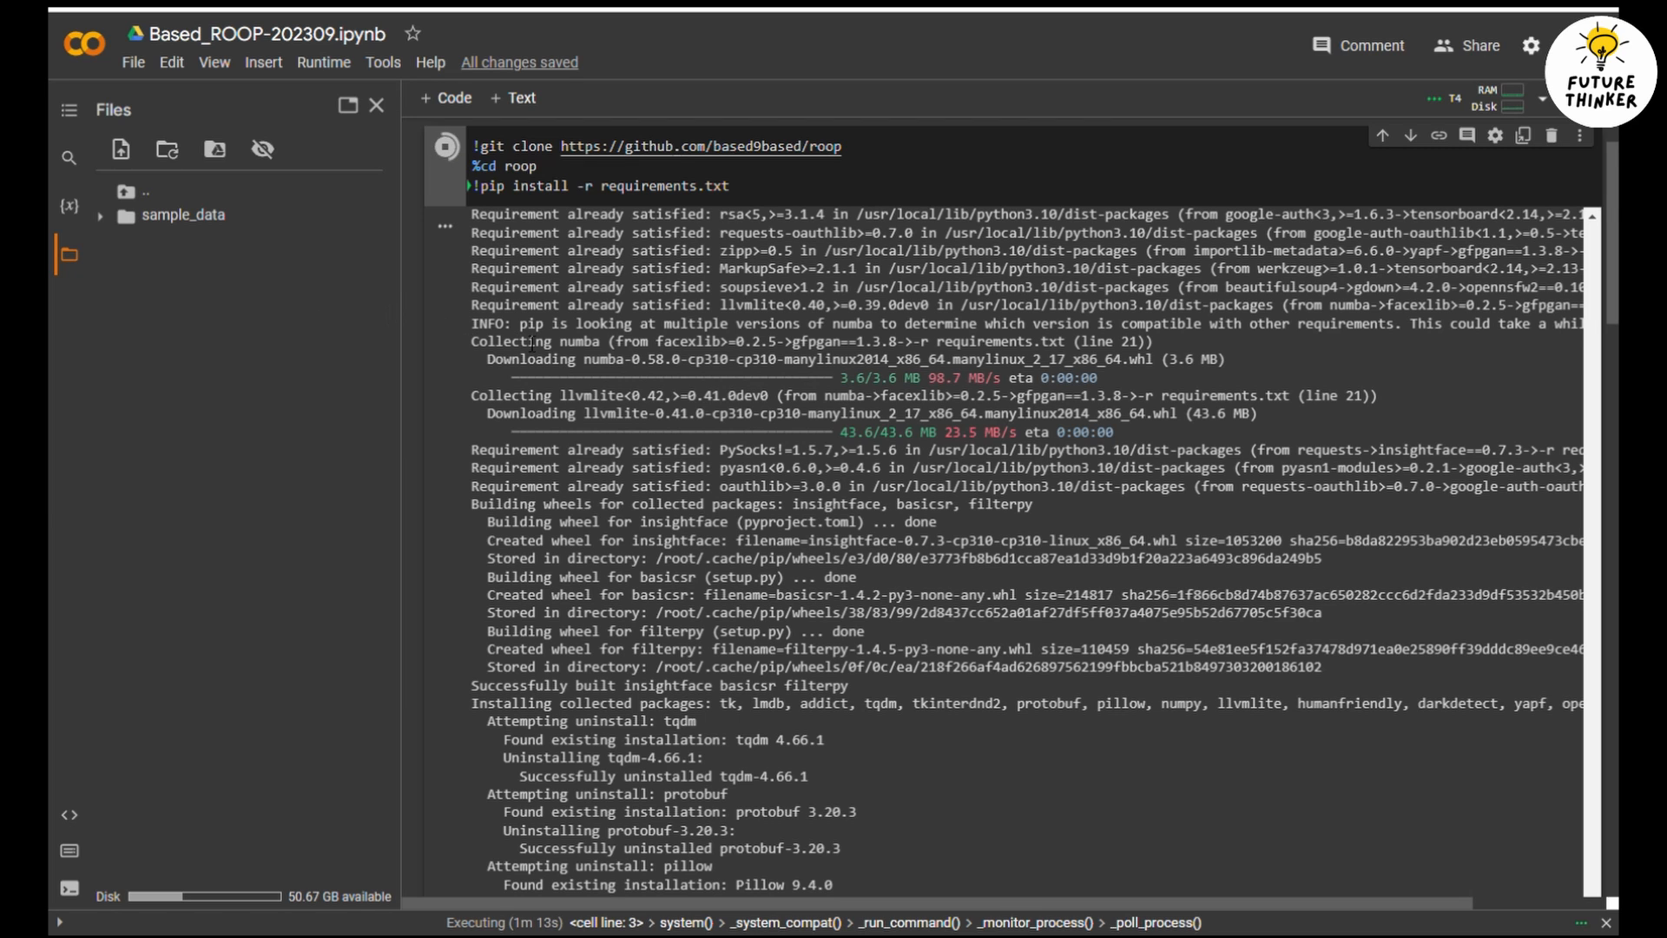
Step: Scroll past the finished install output down to the download-model section
{"action": "scroll", "scroll_direction": "down", "scroll_amount": 3}
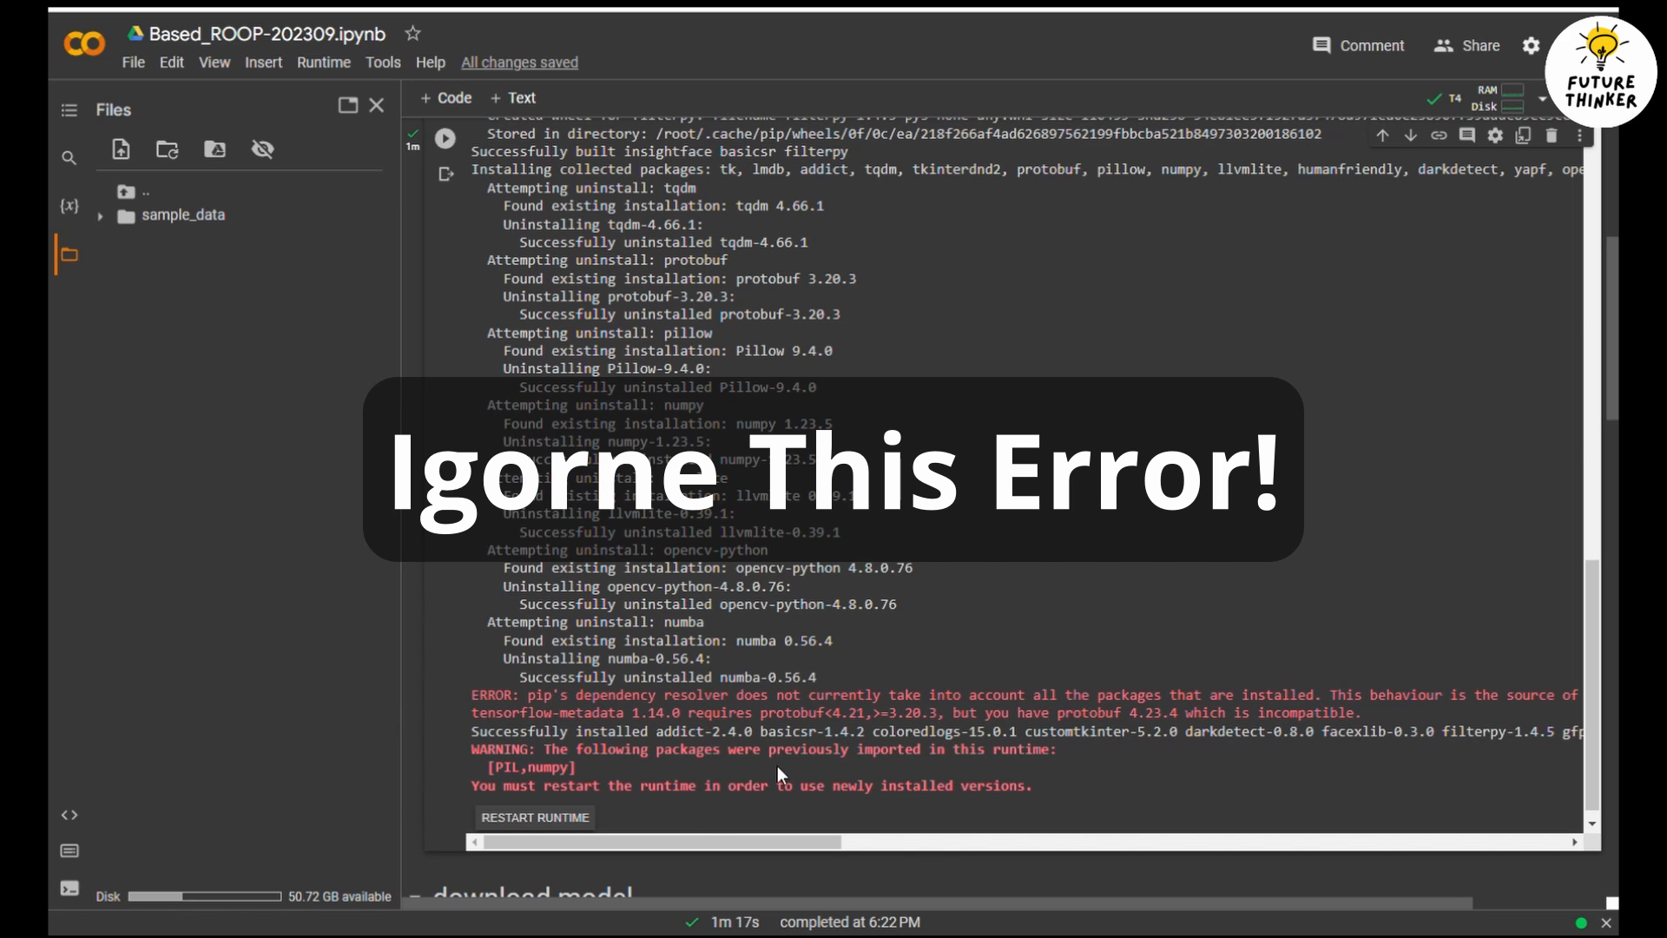
{"action": "scroll", "scroll_direction": "down", "scroll_amount": 3}
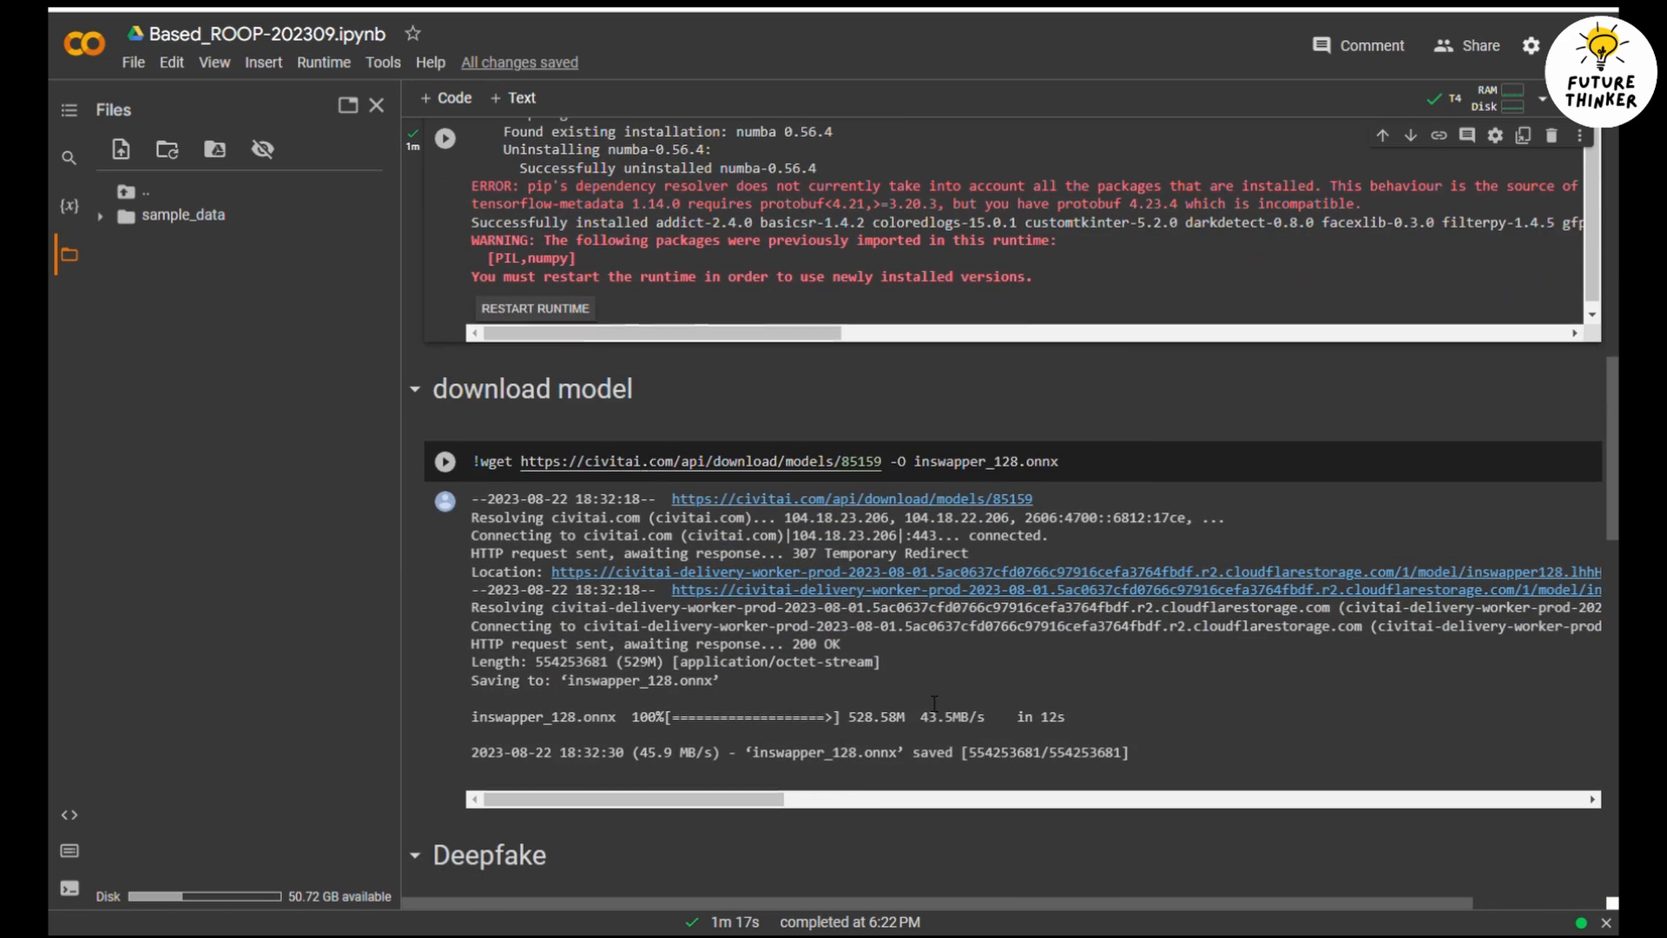
Step: Run the wget cell that downloads inswapper_128.onnx into the workspace
{"action": "scroll", "scroll_direction": "down", "scroll_amount": 3}
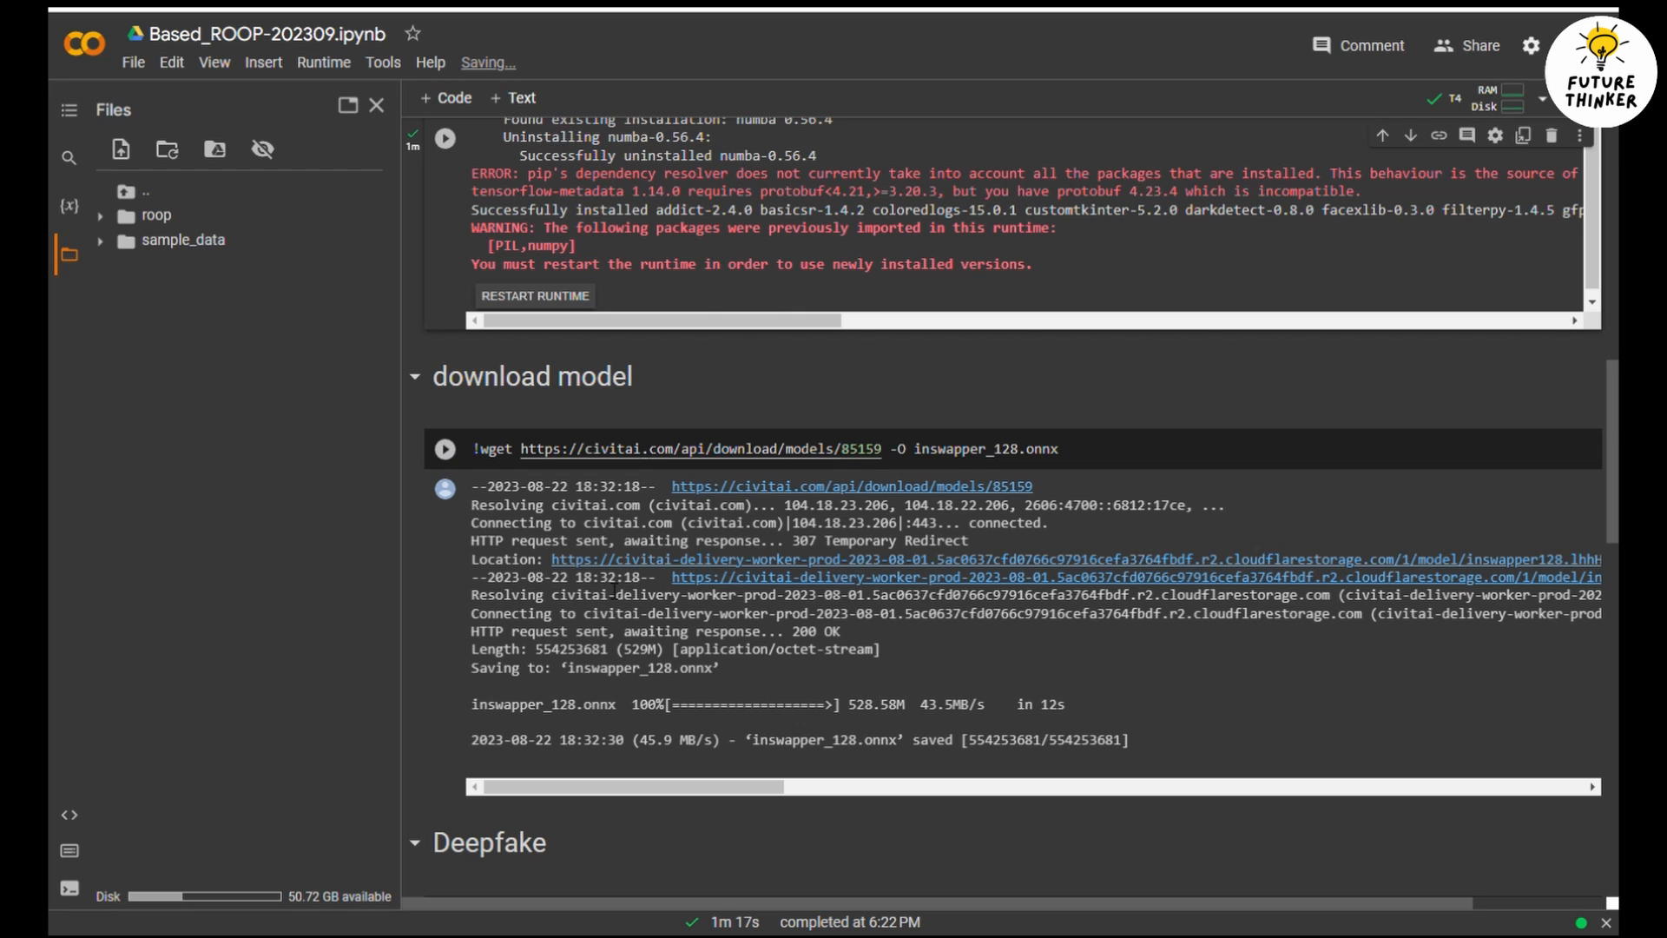
{"action": "left_click", "coordinate": [446, 448]}
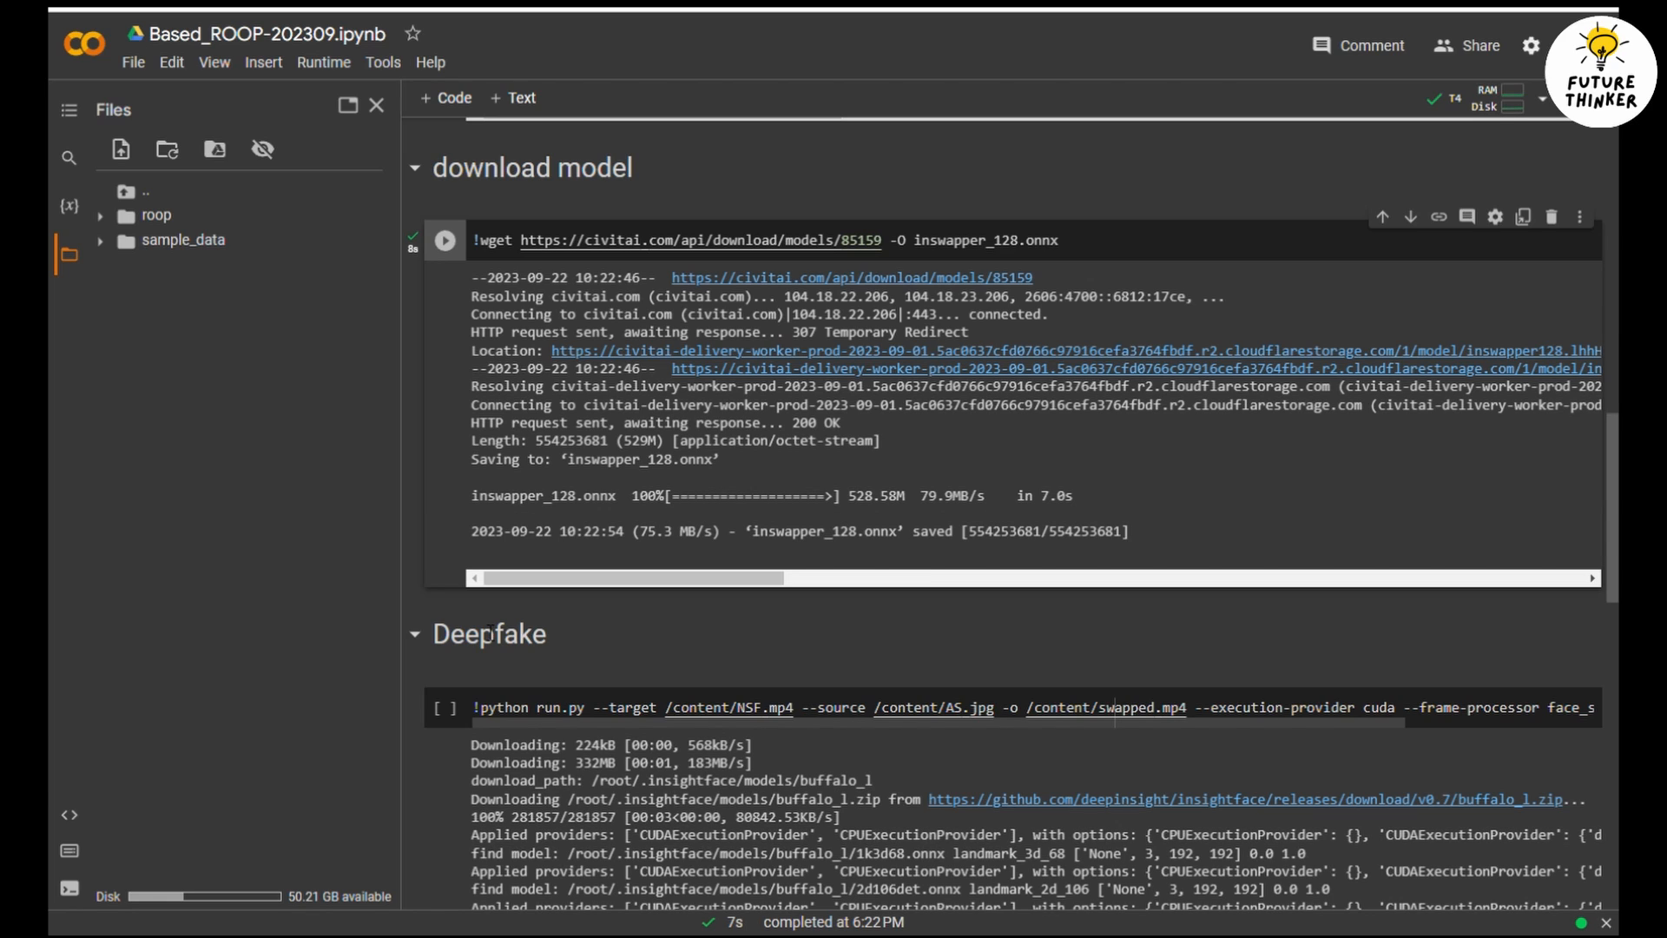
{"action": "mouse_move", "coordinate": [580, 662]}
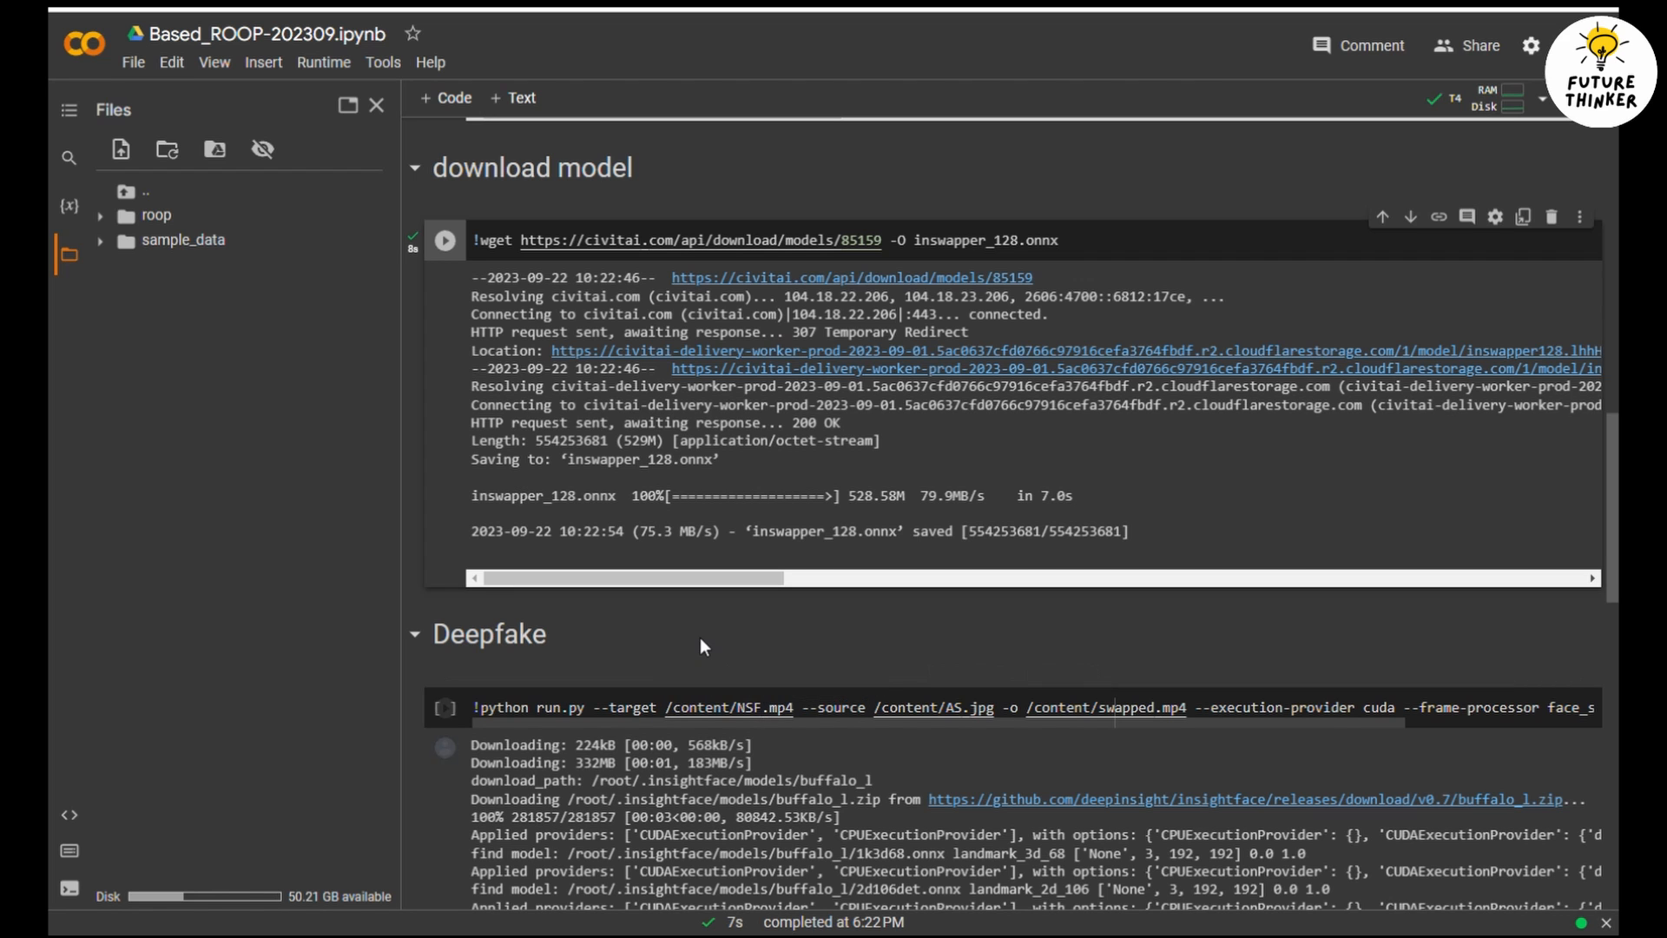
{"action": "scroll", "scroll_direction": "down", "scroll_amount": 3}
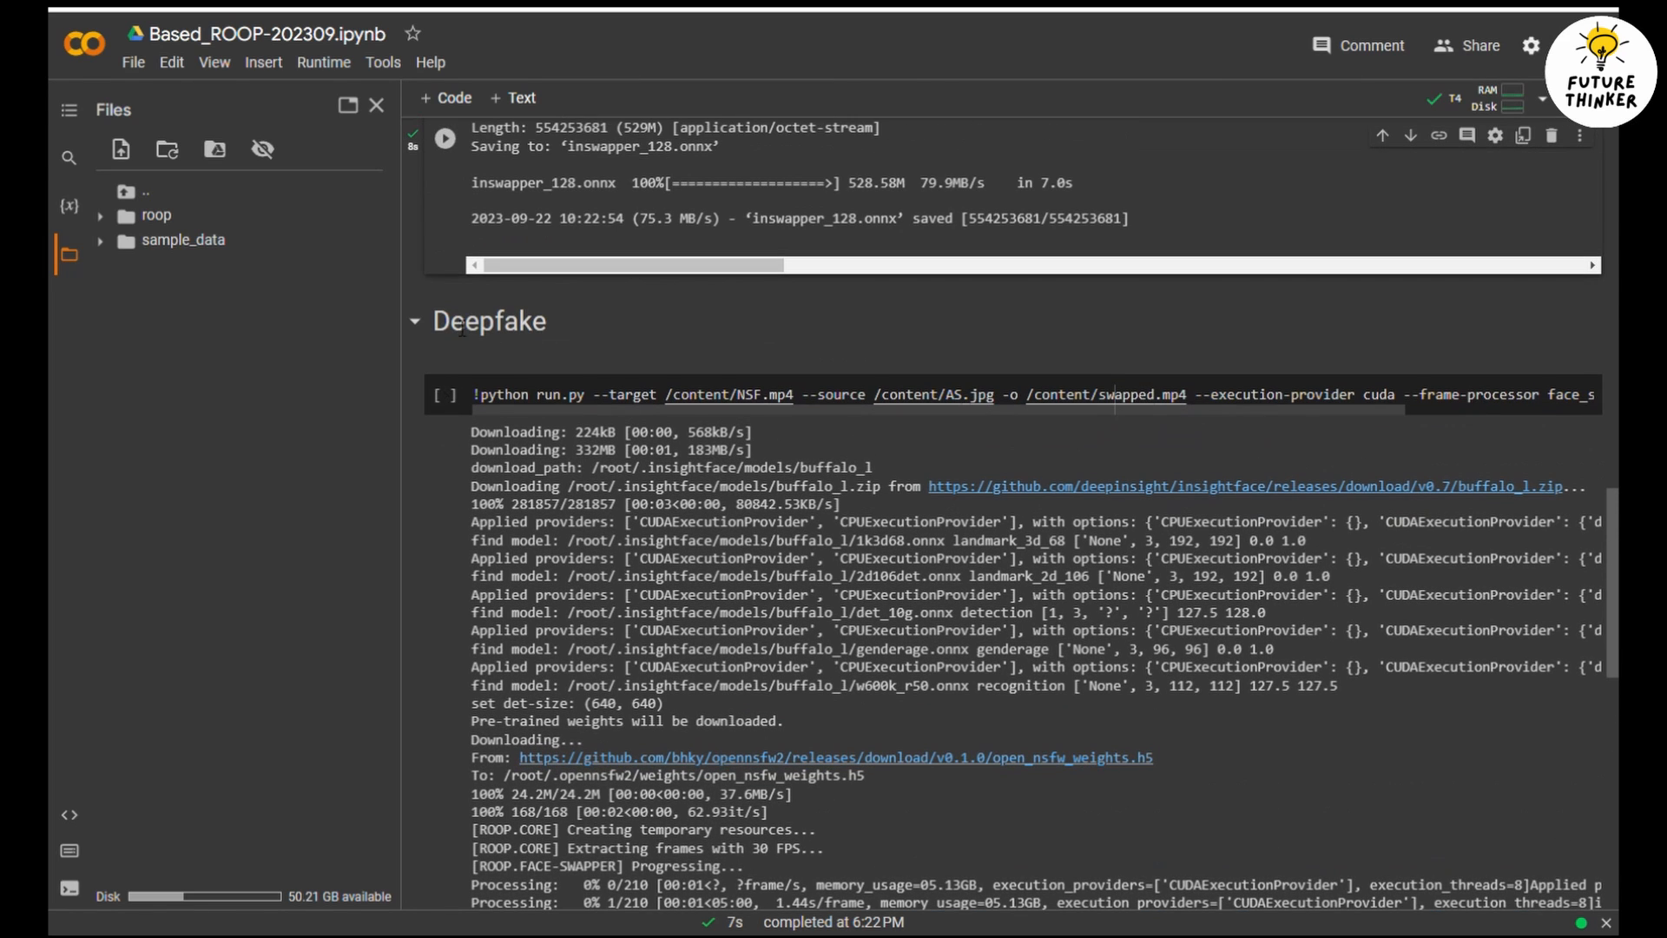
Step: Edit the Deepfake command to target /content/a.mp4 with source image /content/1.jpg
{"action": "left_click", "coordinate": [745, 394]}
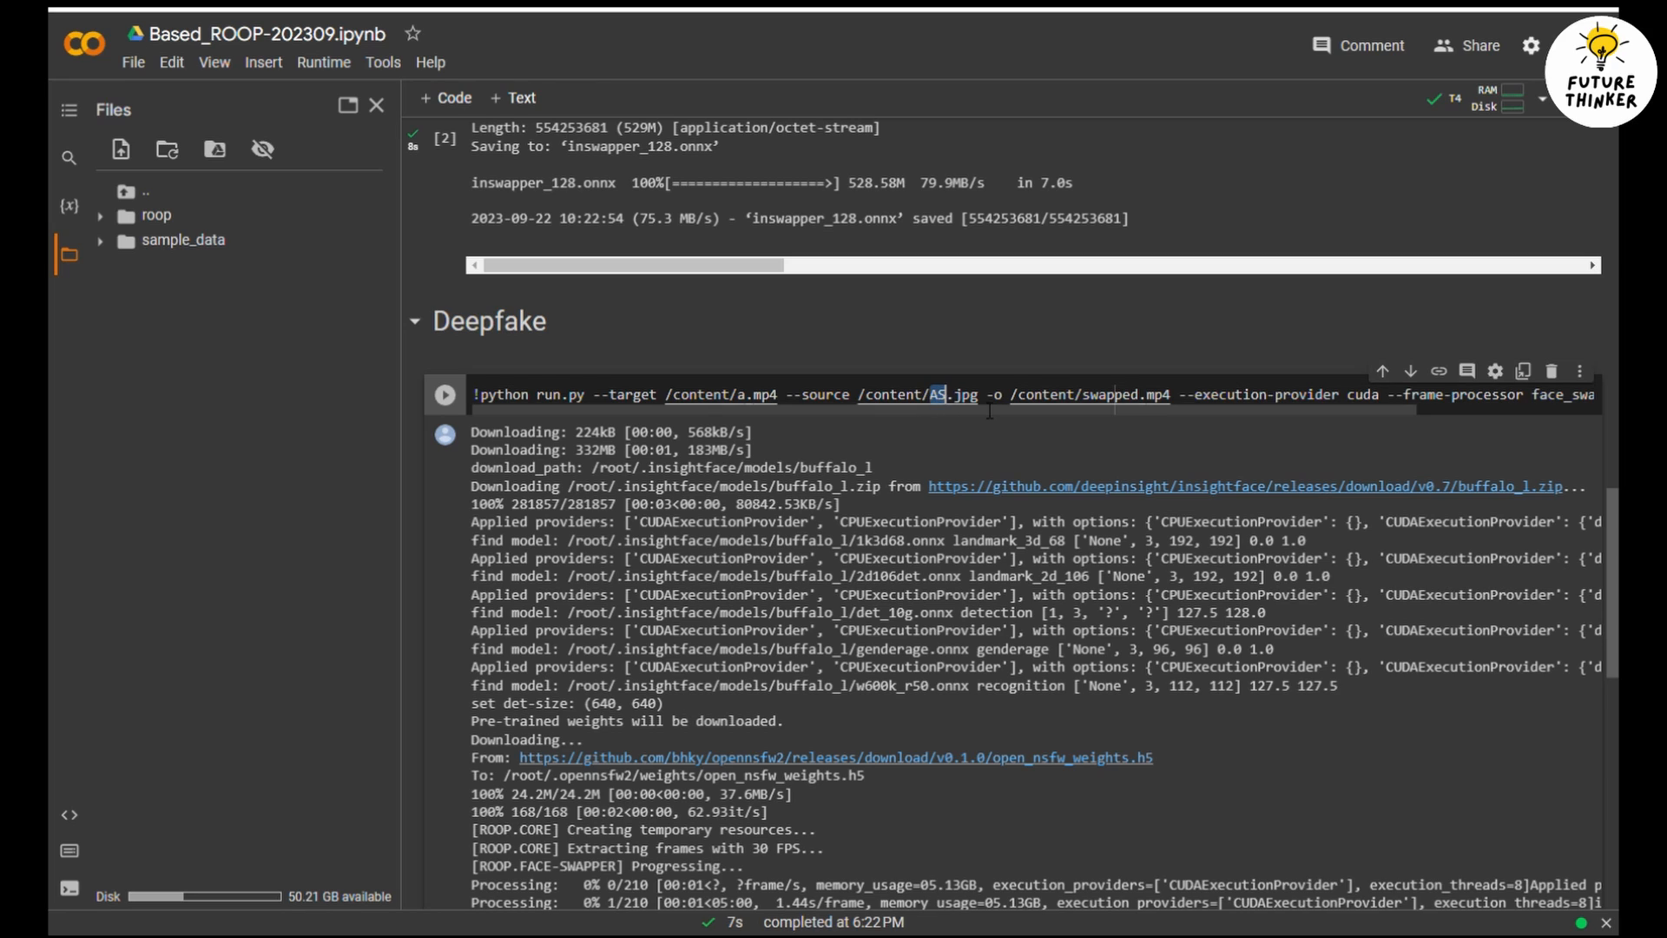
{"action": "type", "text": "1"}
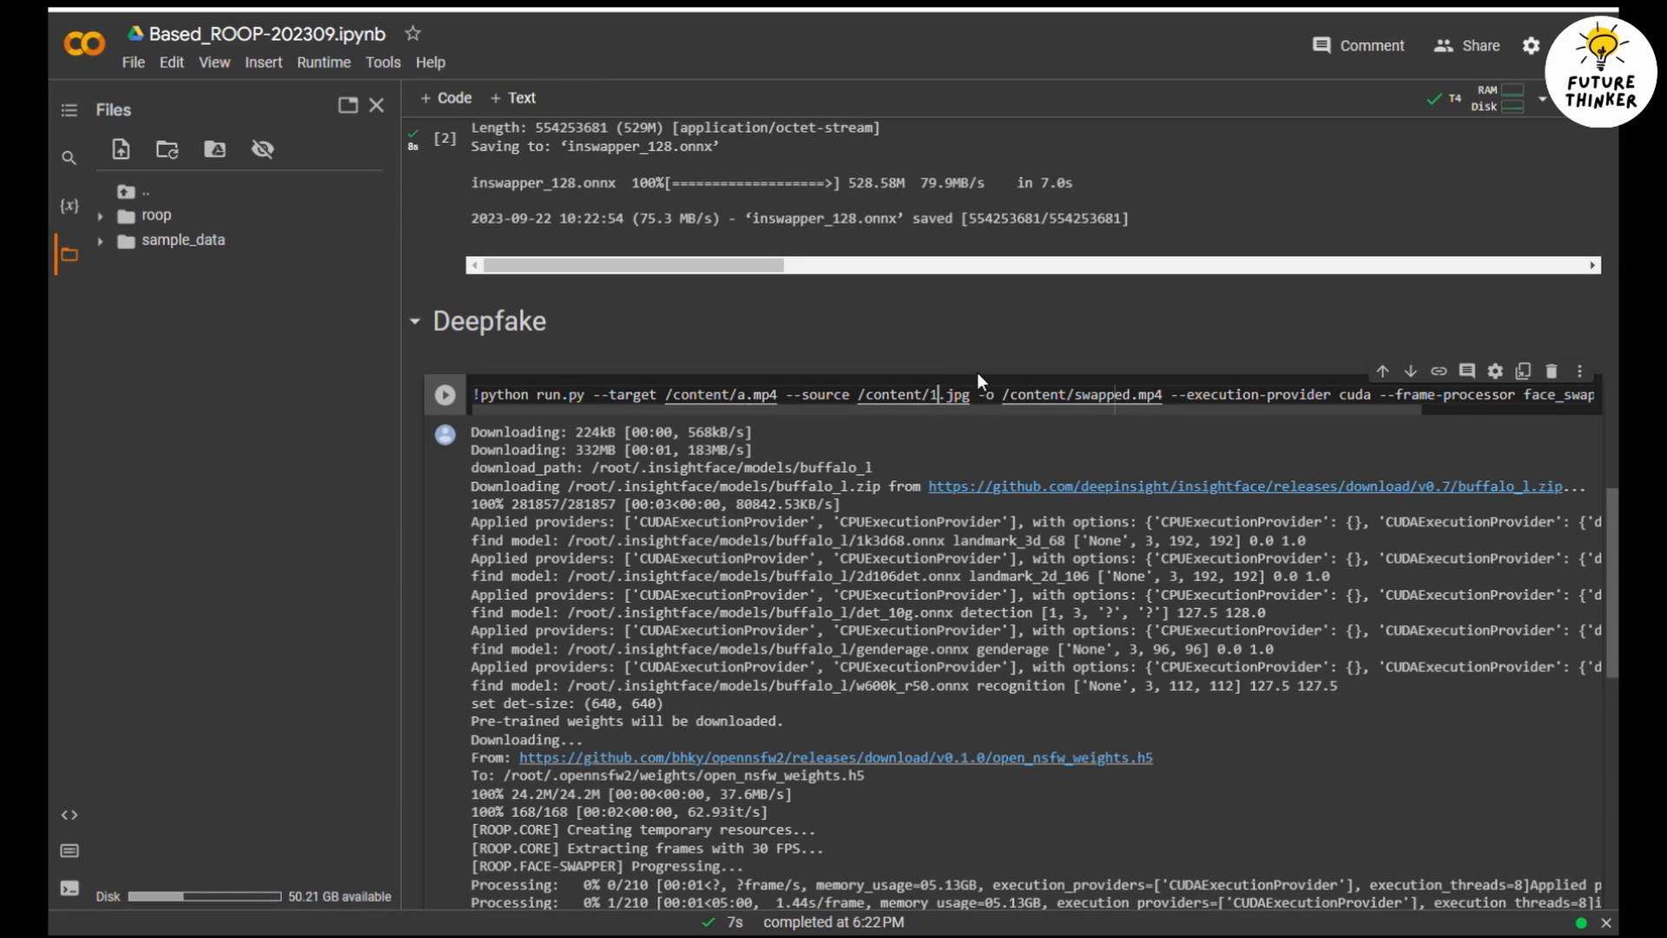
{"action": "double_click", "coordinate": [1102, 395]}
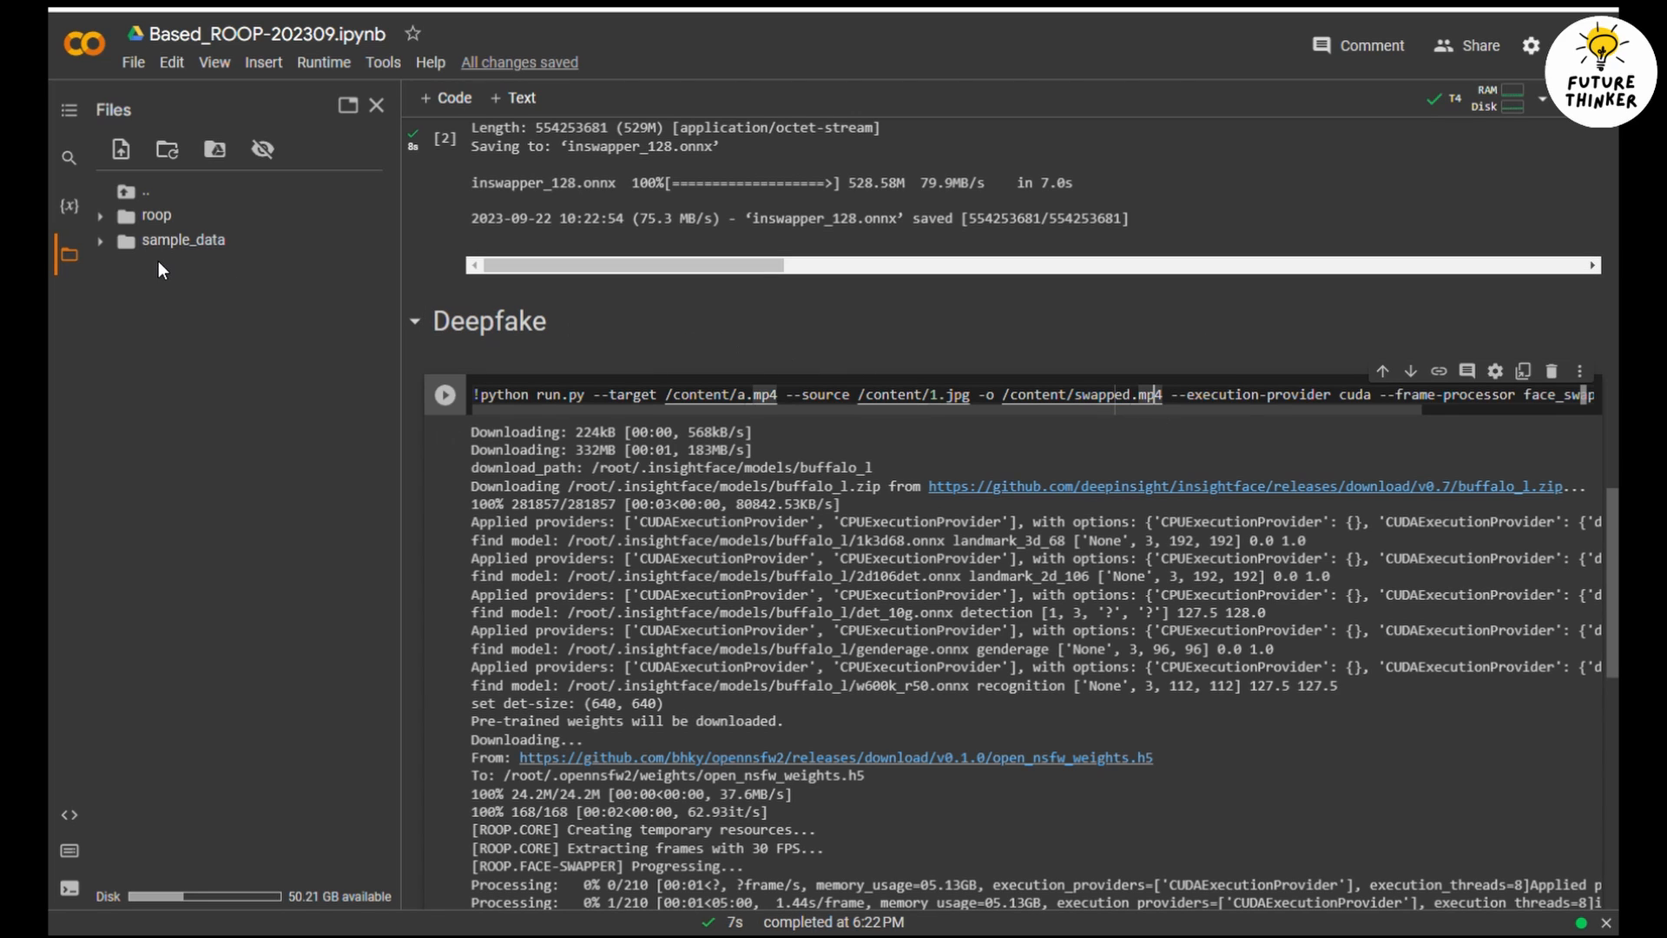
{"action": "mouse_move", "coordinate": [936, 471]}
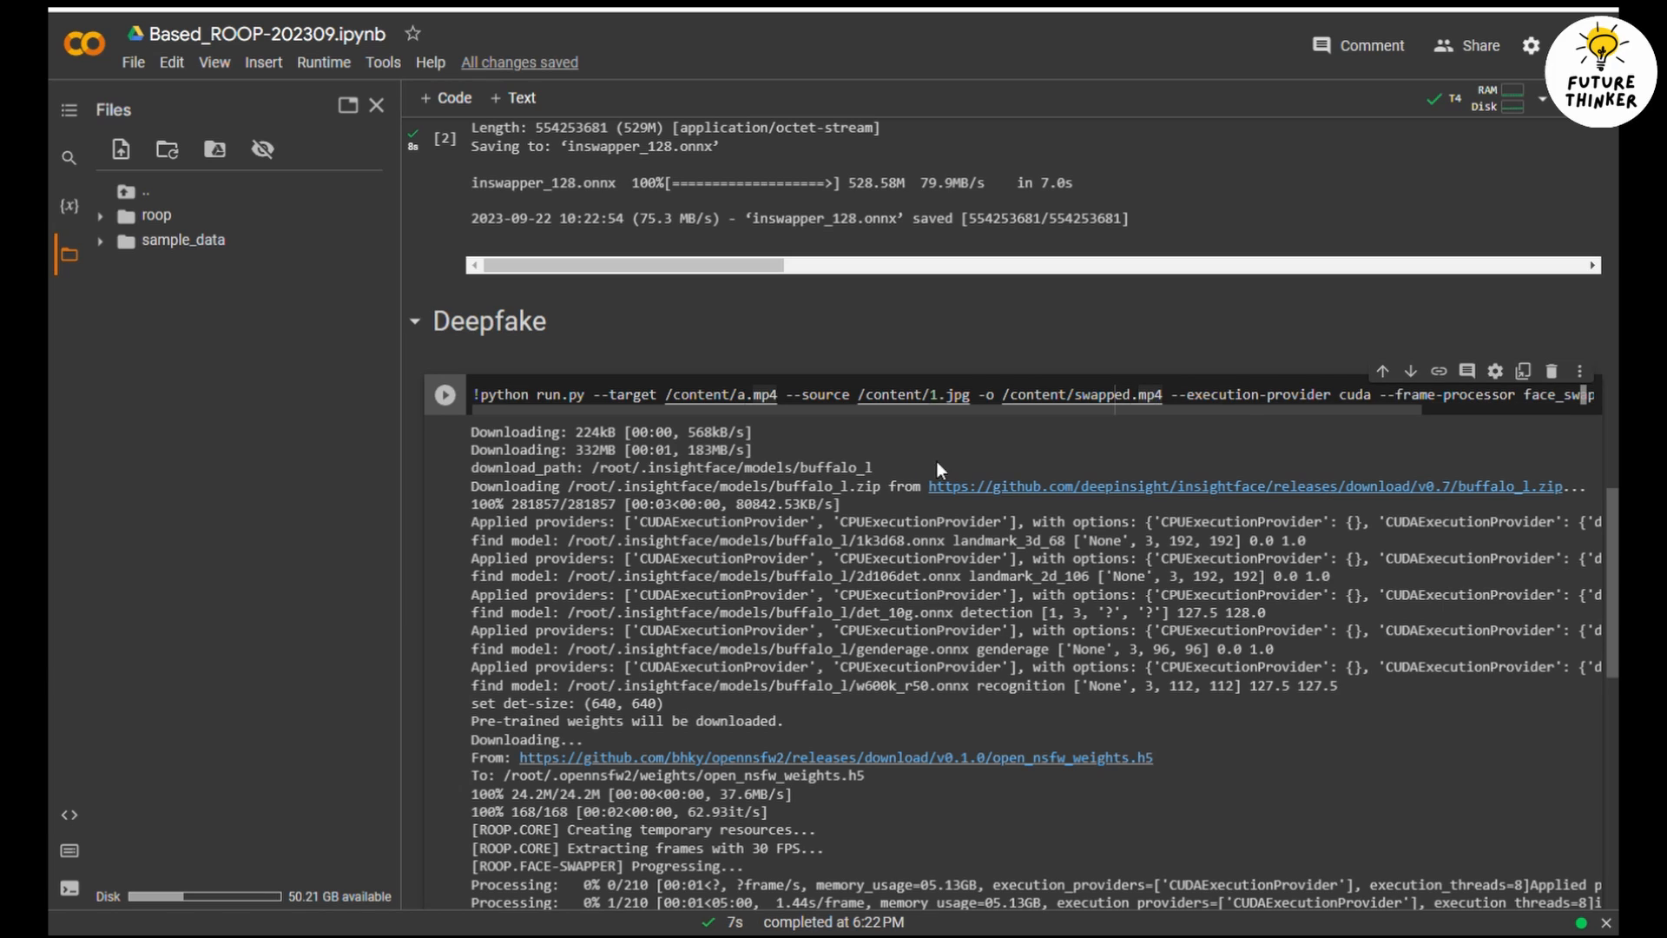
{"action": "mouse_move", "coordinate": [1030, 472]}
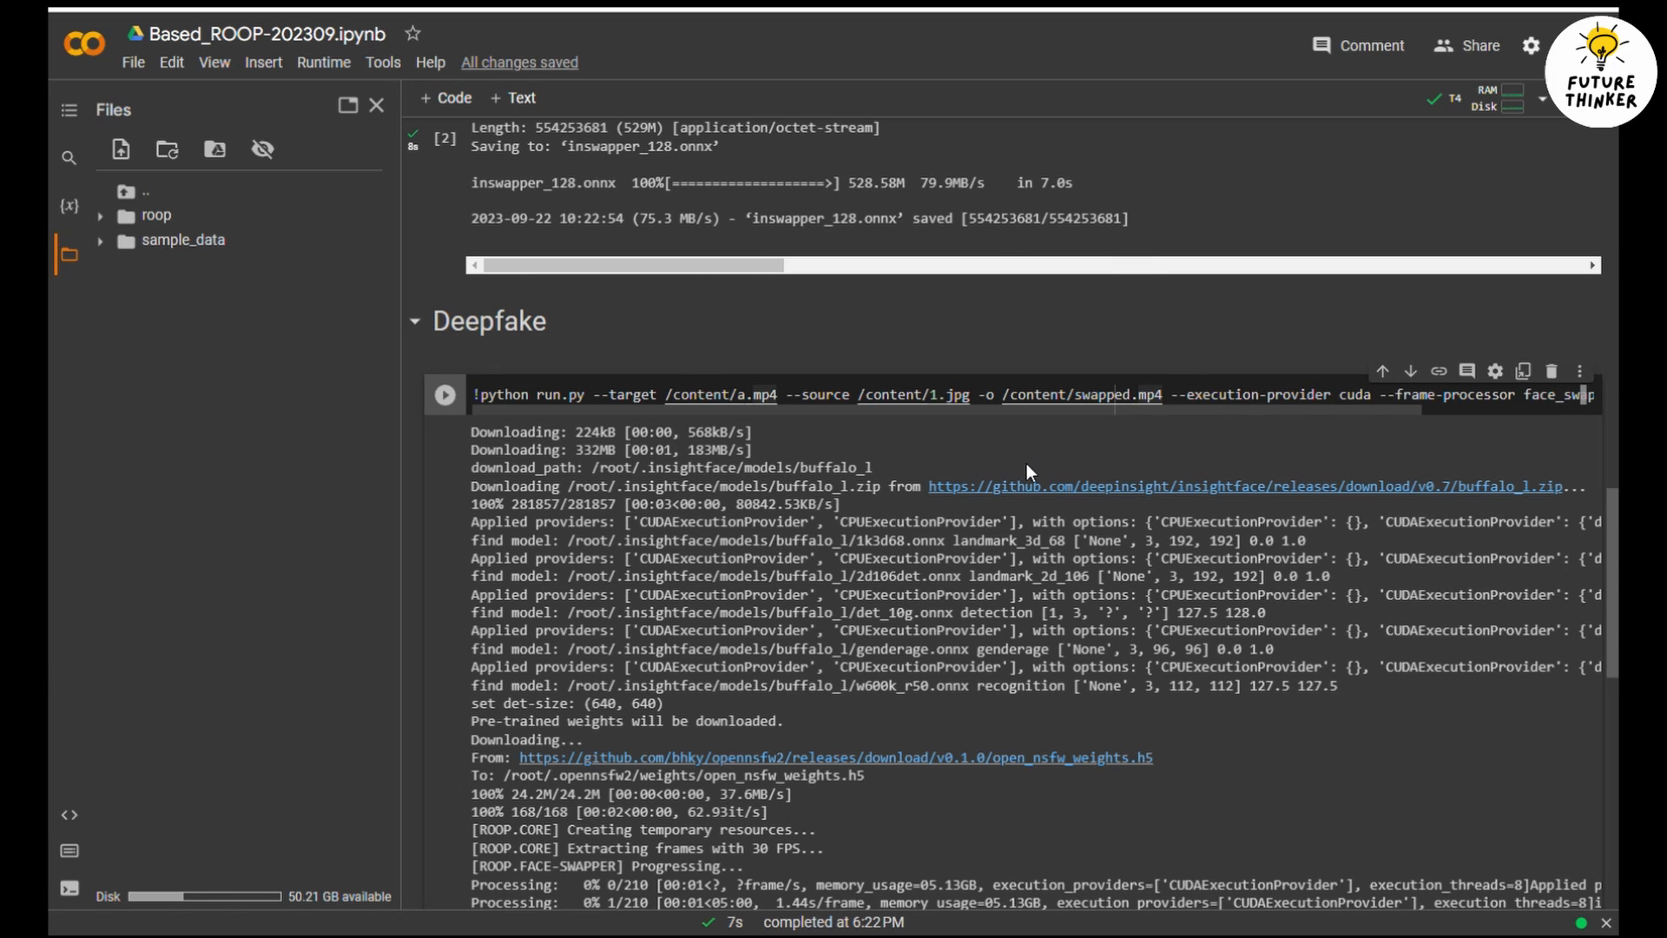
{"action": "mouse_move", "coordinate": [1303, 742]}
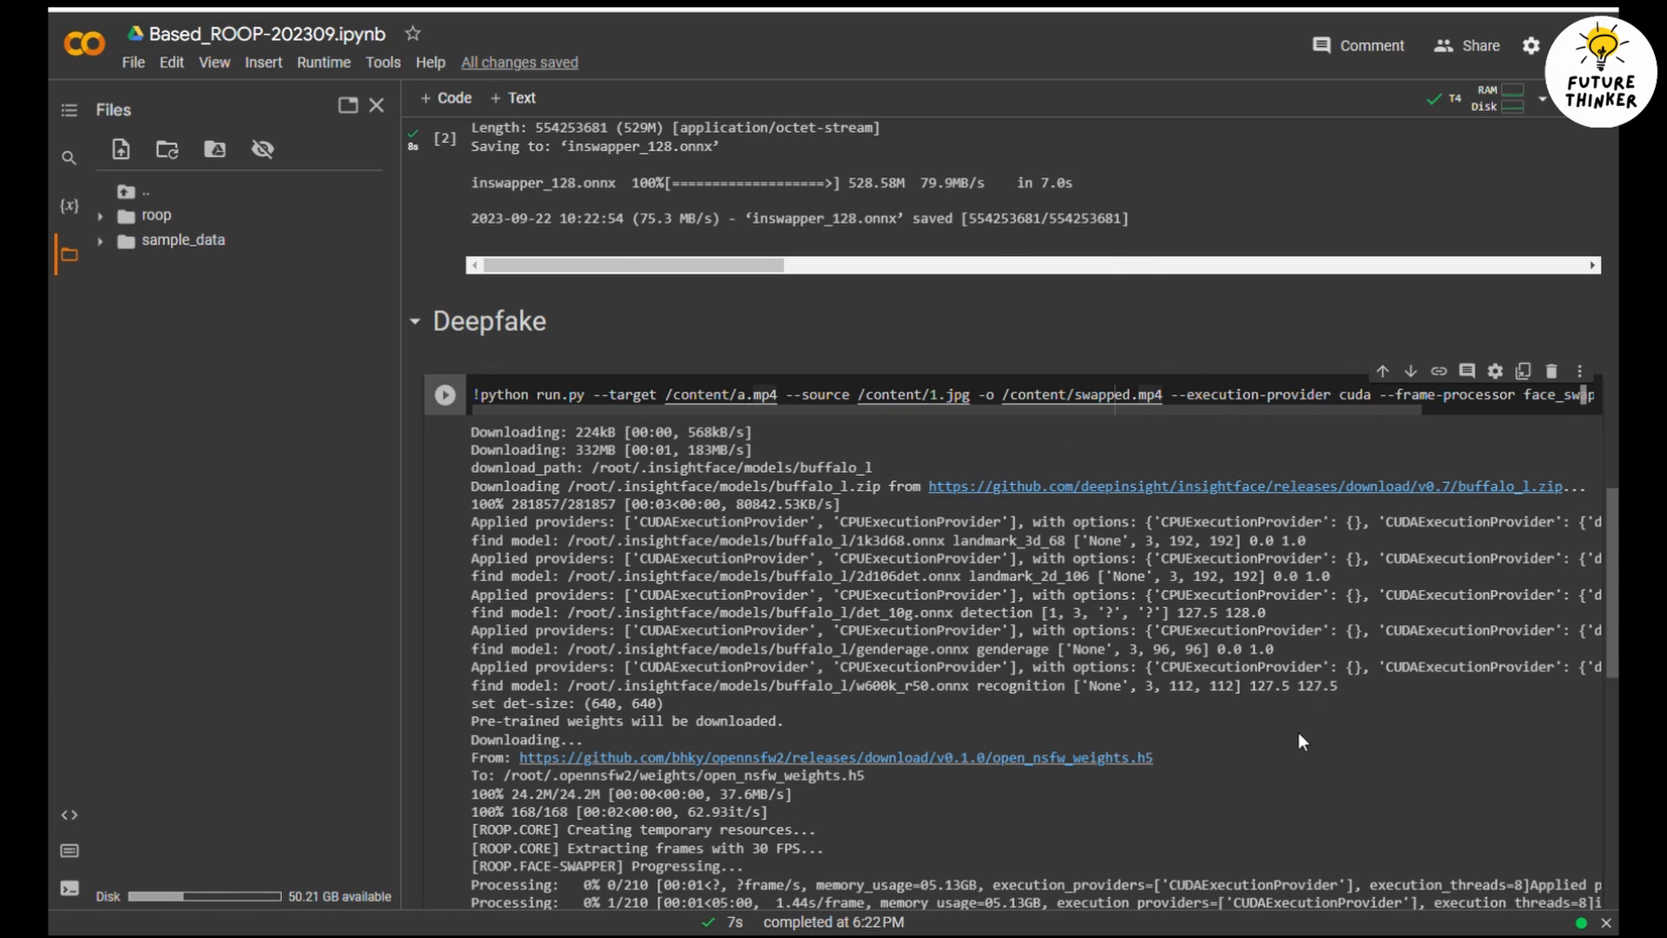
{"action": "mouse_move", "coordinate": [852, 809]}
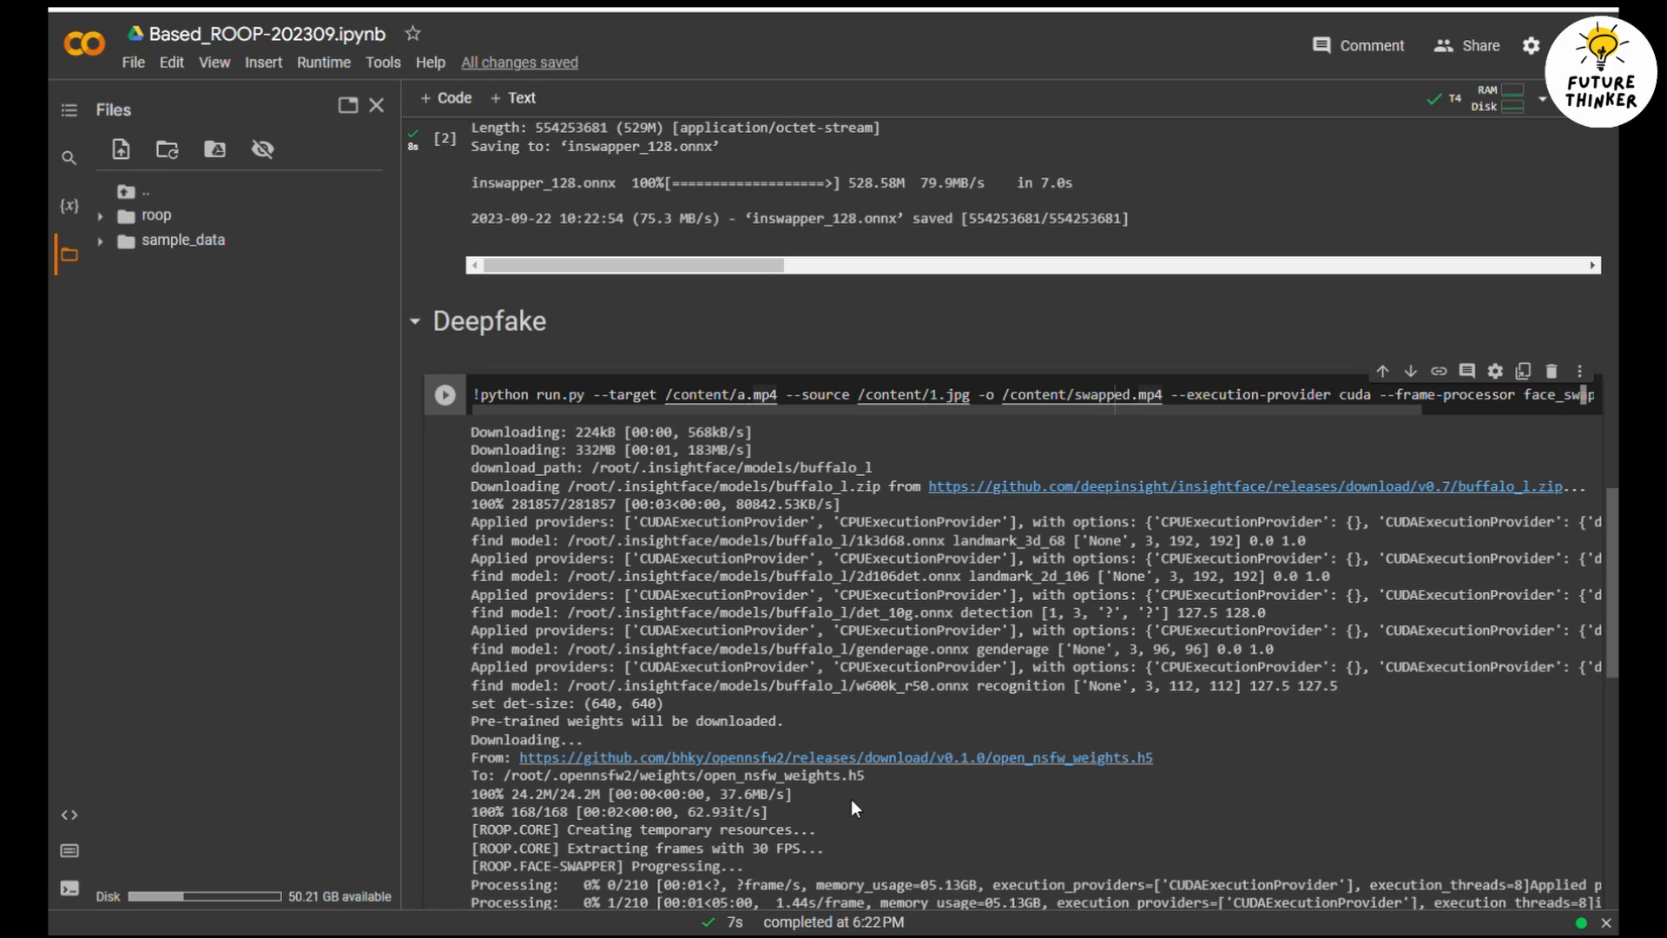
{"action": "mouse_move", "coordinate": [915, 756]}
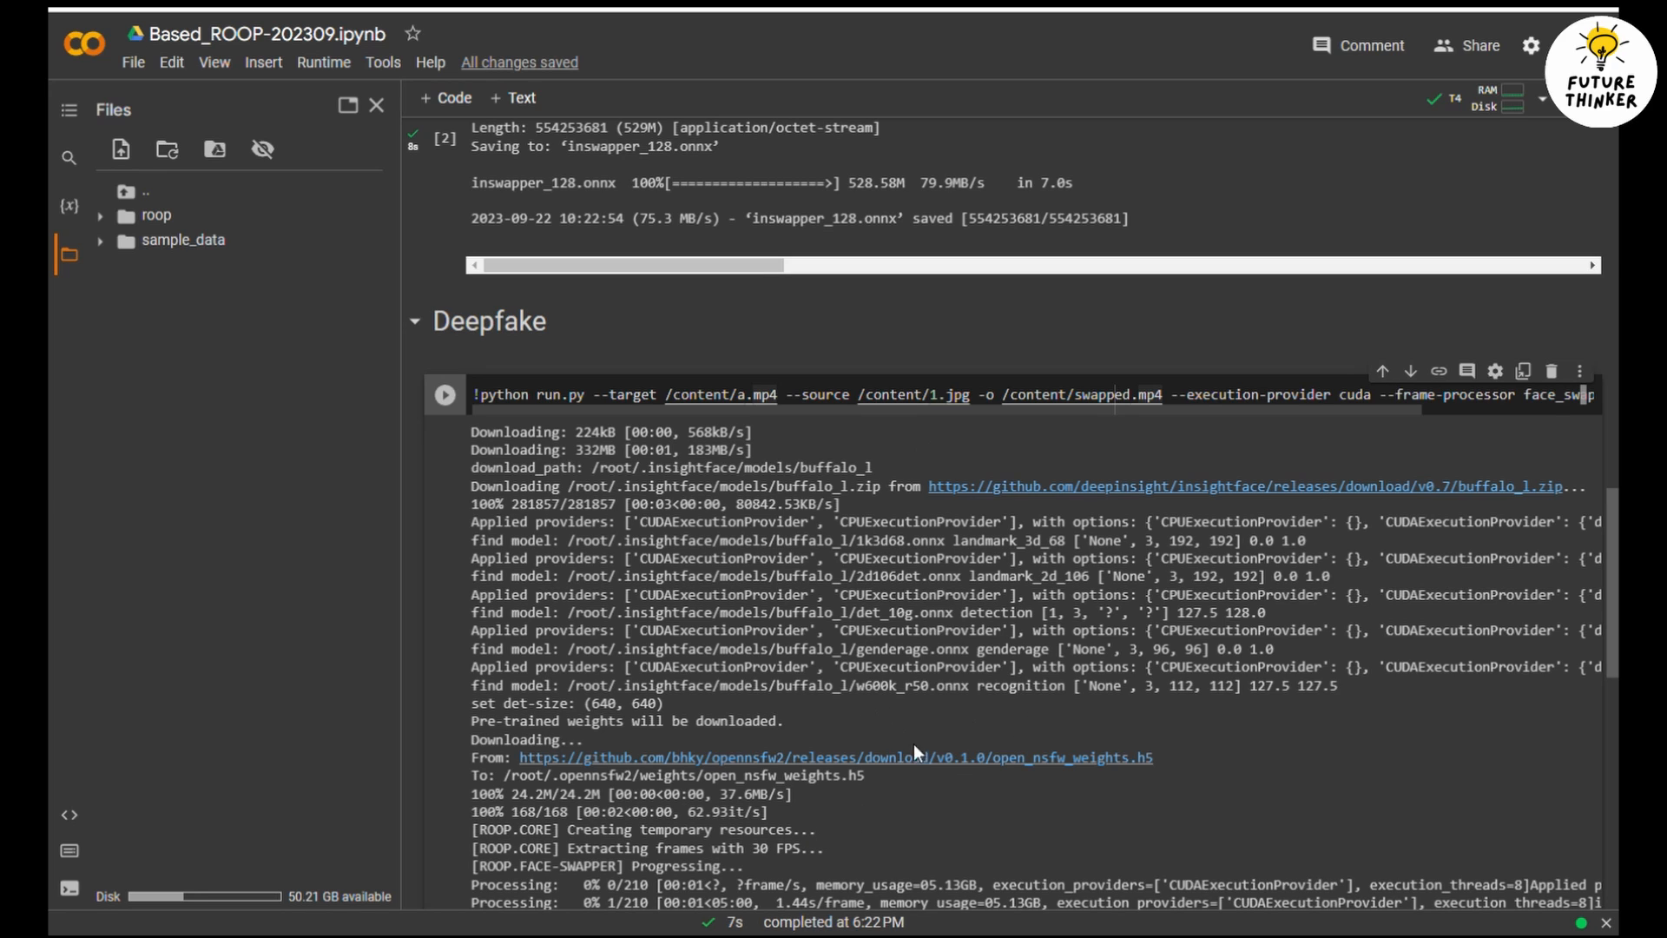
{"action": "mouse_move", "coordinate": [1035, 738]}
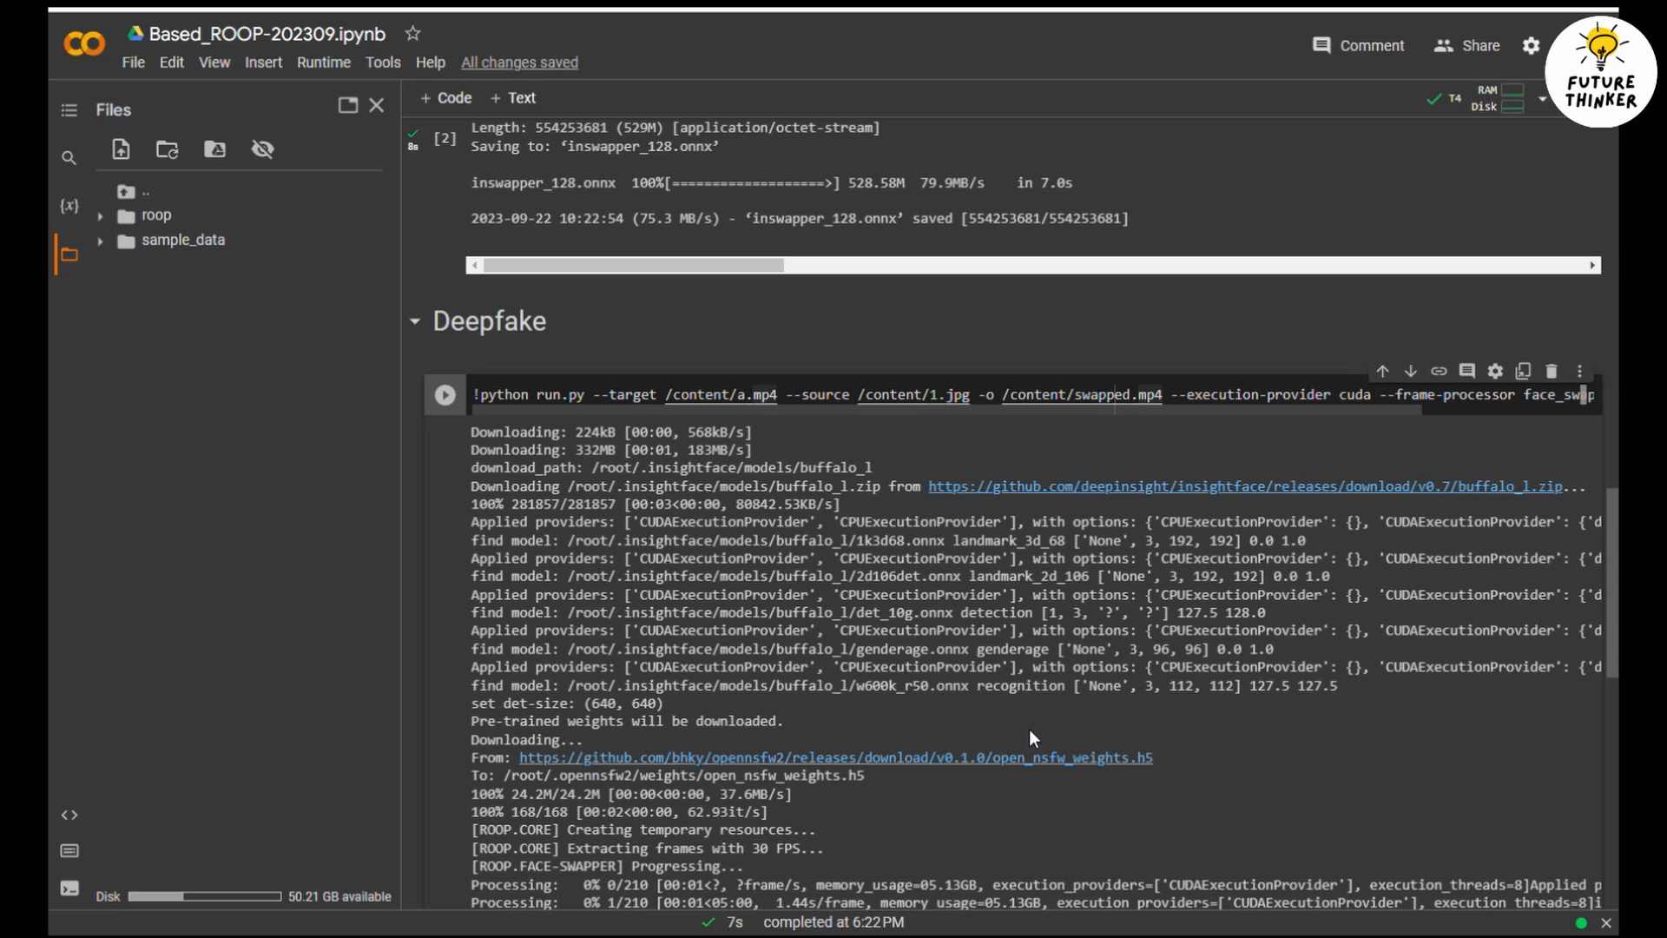
{"action": "mouse_move", "coordinate": [1036, 728]}
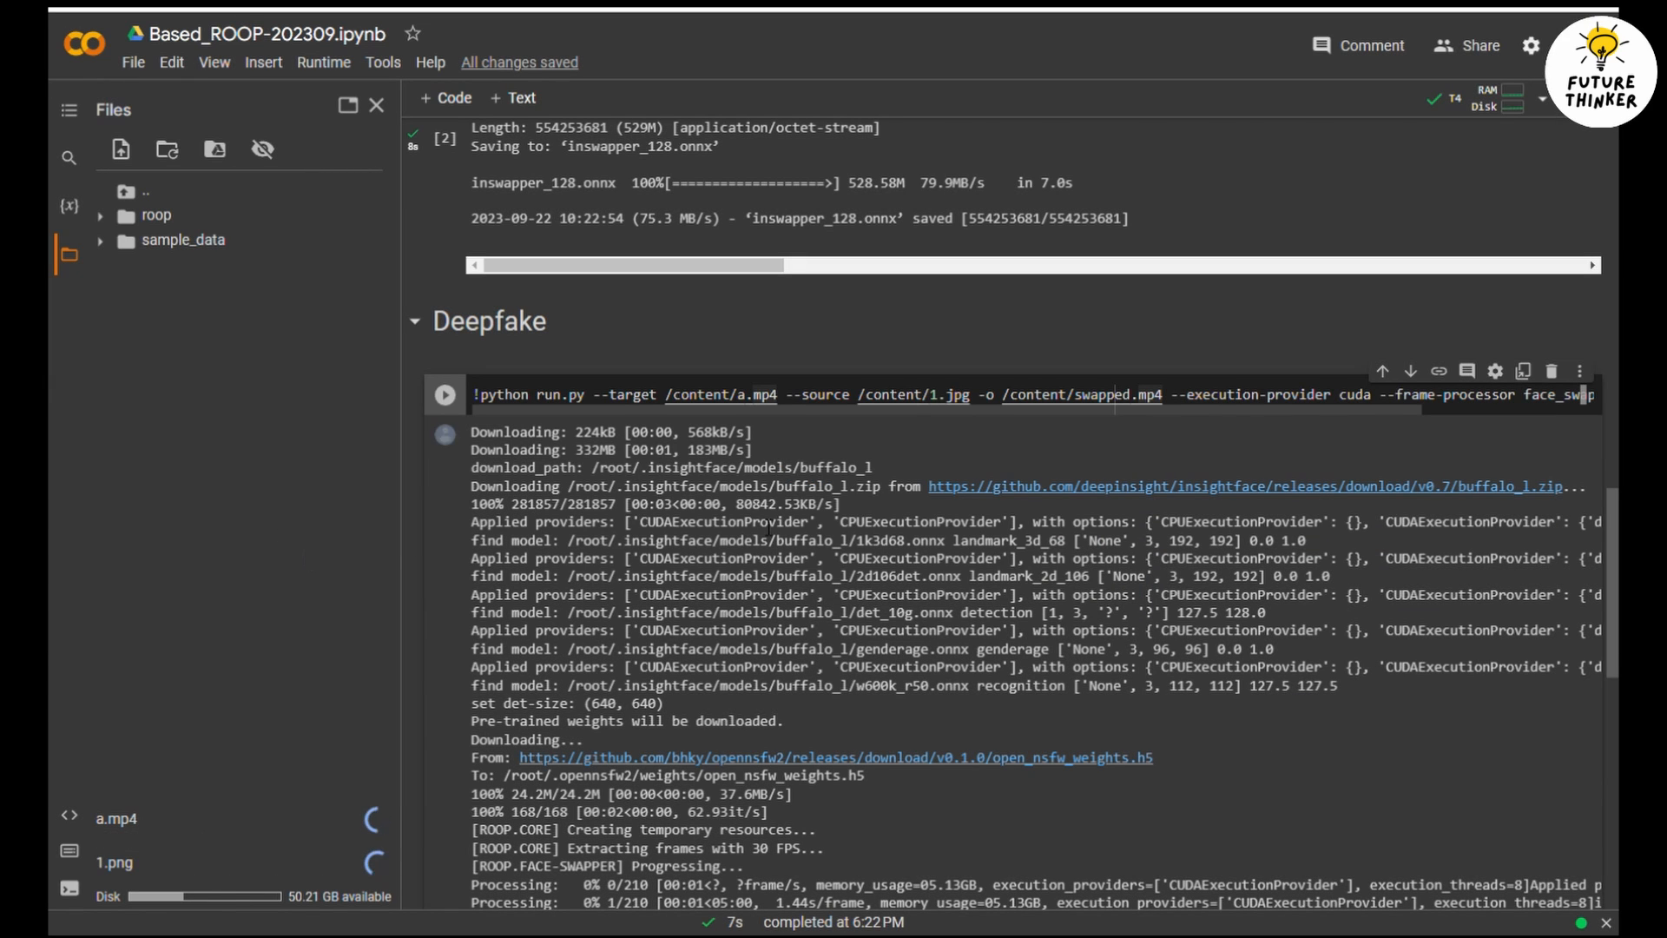
Step: Change the source image to 1.png, re-run the Deepfake cell and check RAM/Disk usage
{"action": "double_click", "coordinate": [950, 395]}
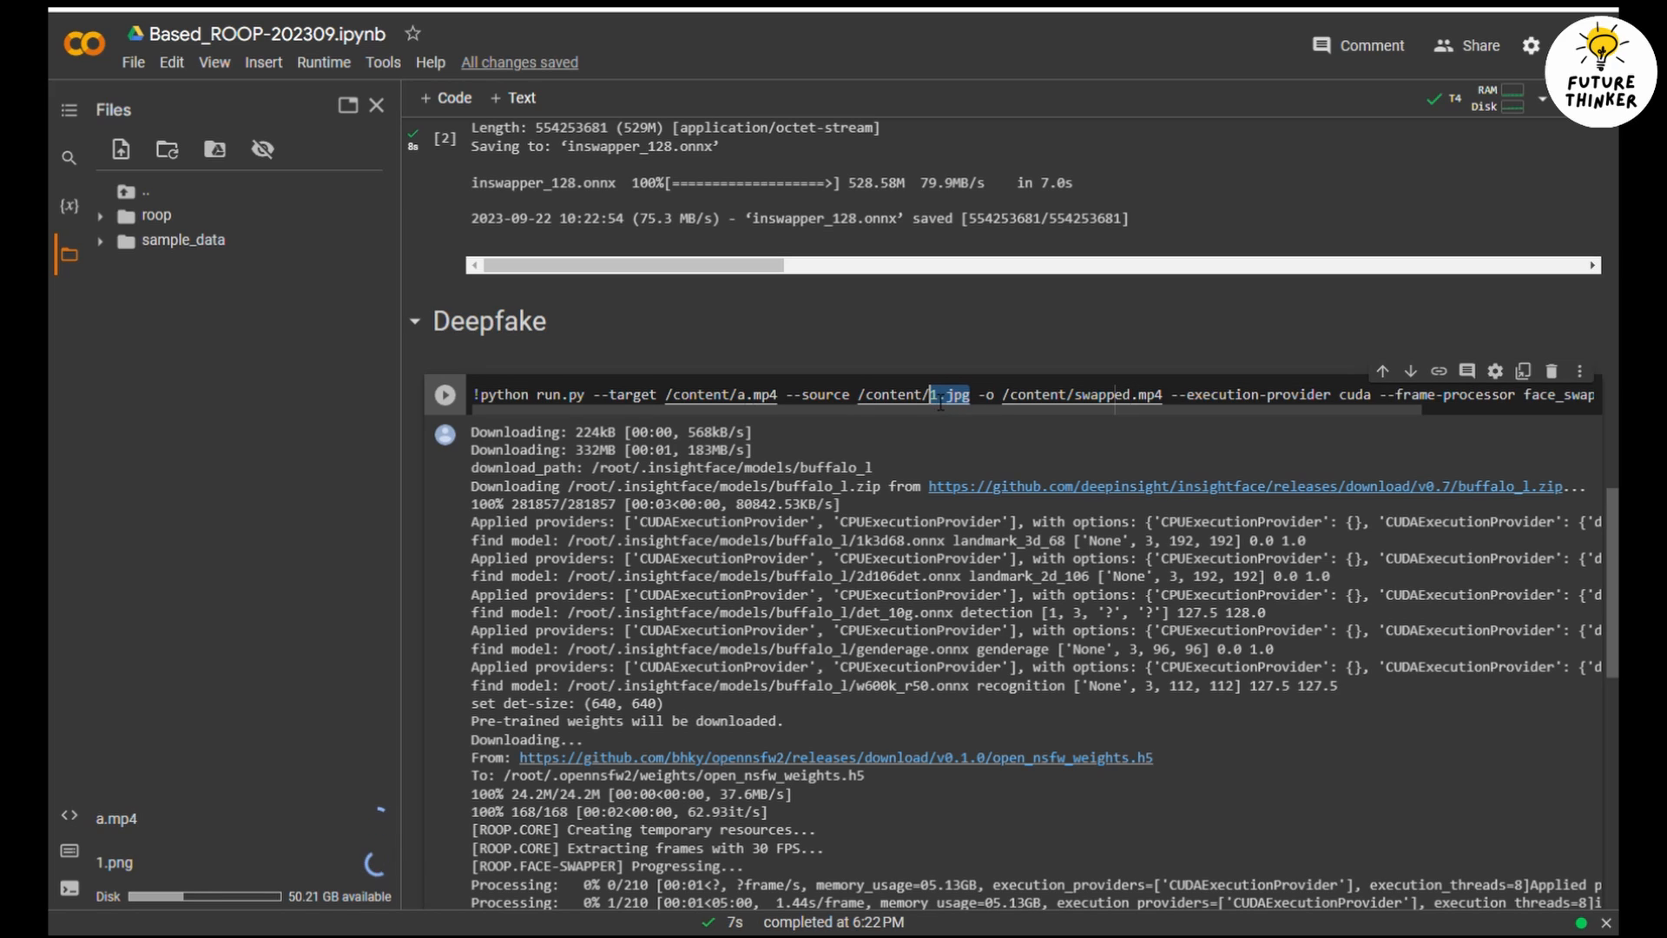
{"action": "type", "text": "1.png"}
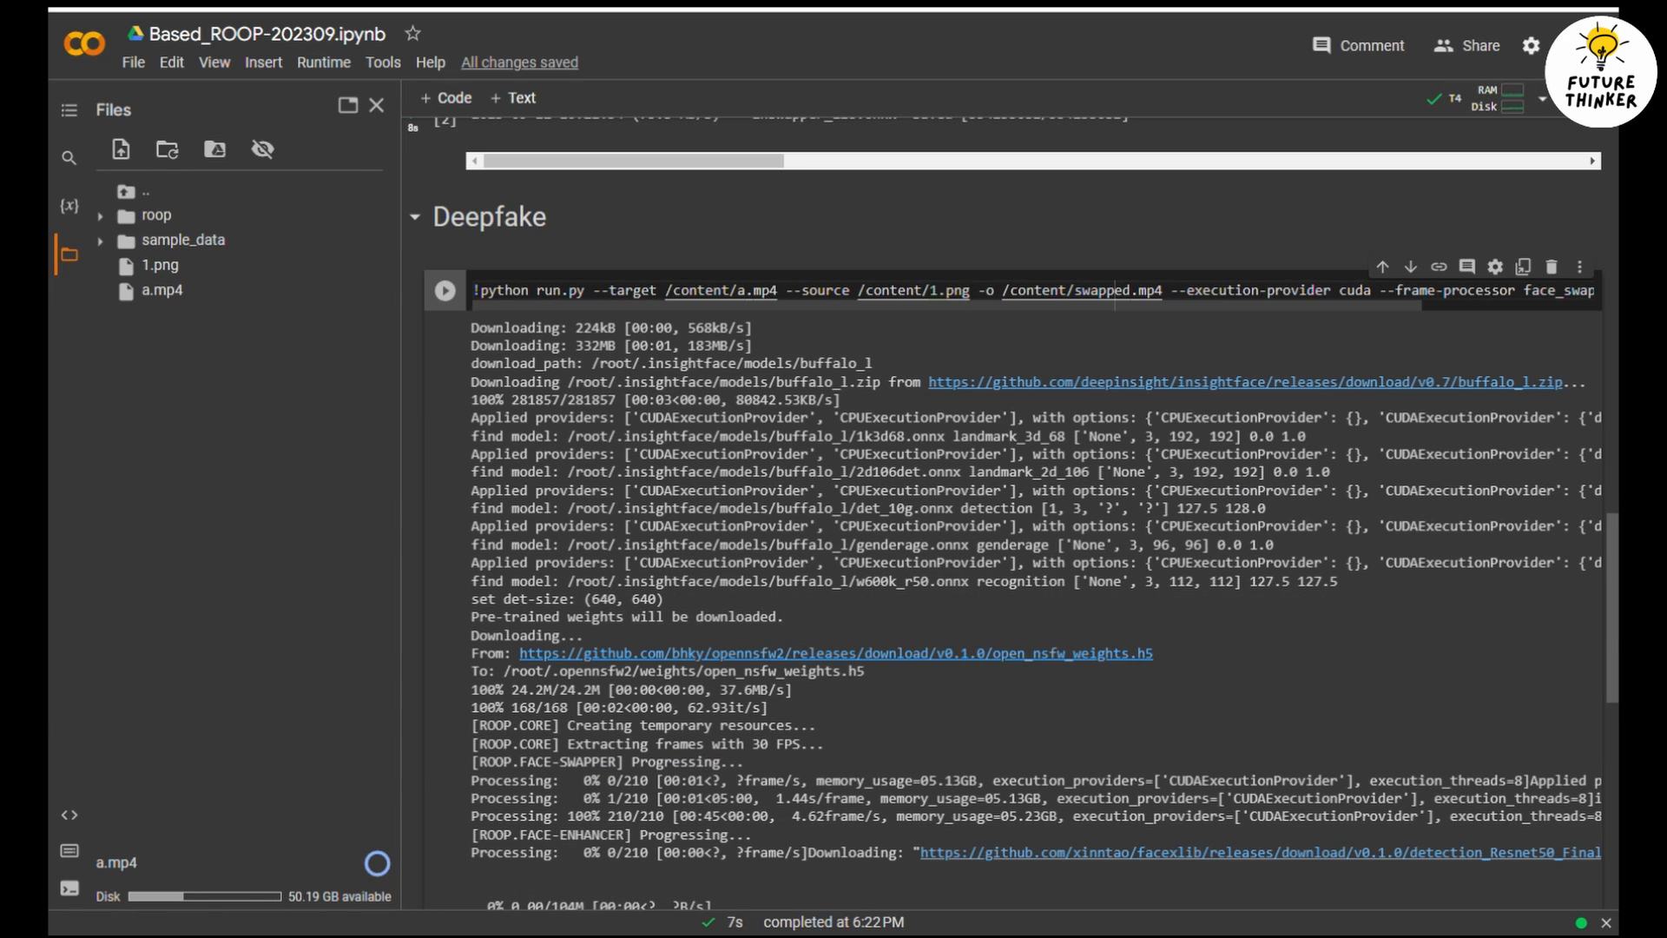
{"action": "mouse_move", "coordinate": [1169, 245]}
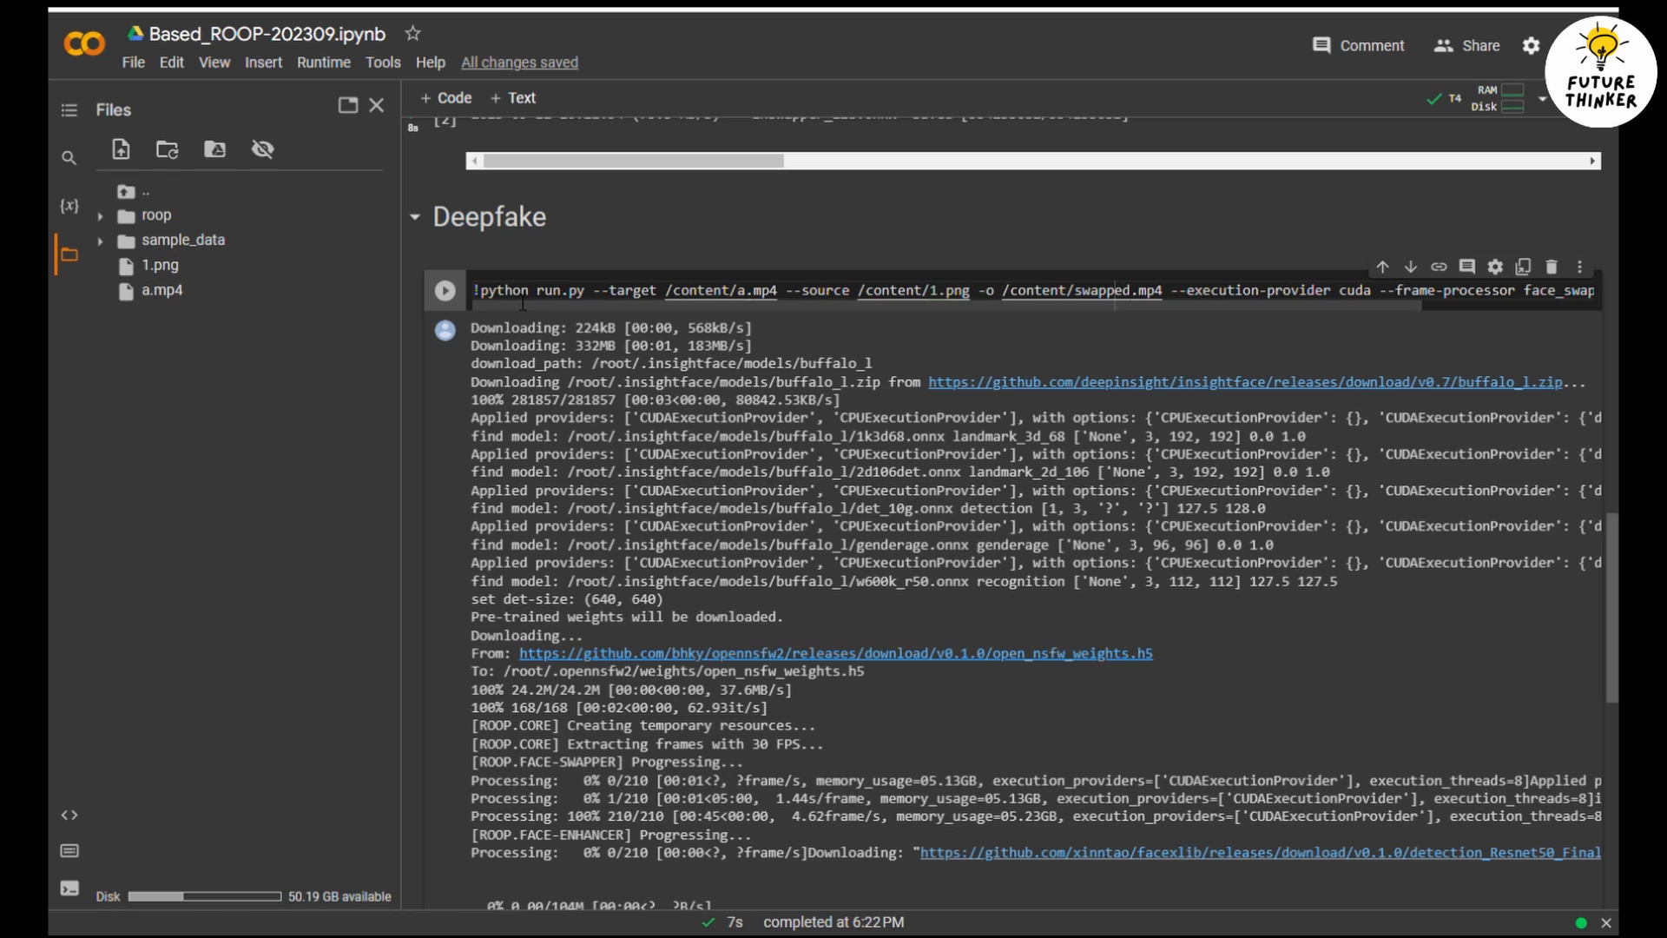
{"action": "left_click", "coordinate": [443, 290]}
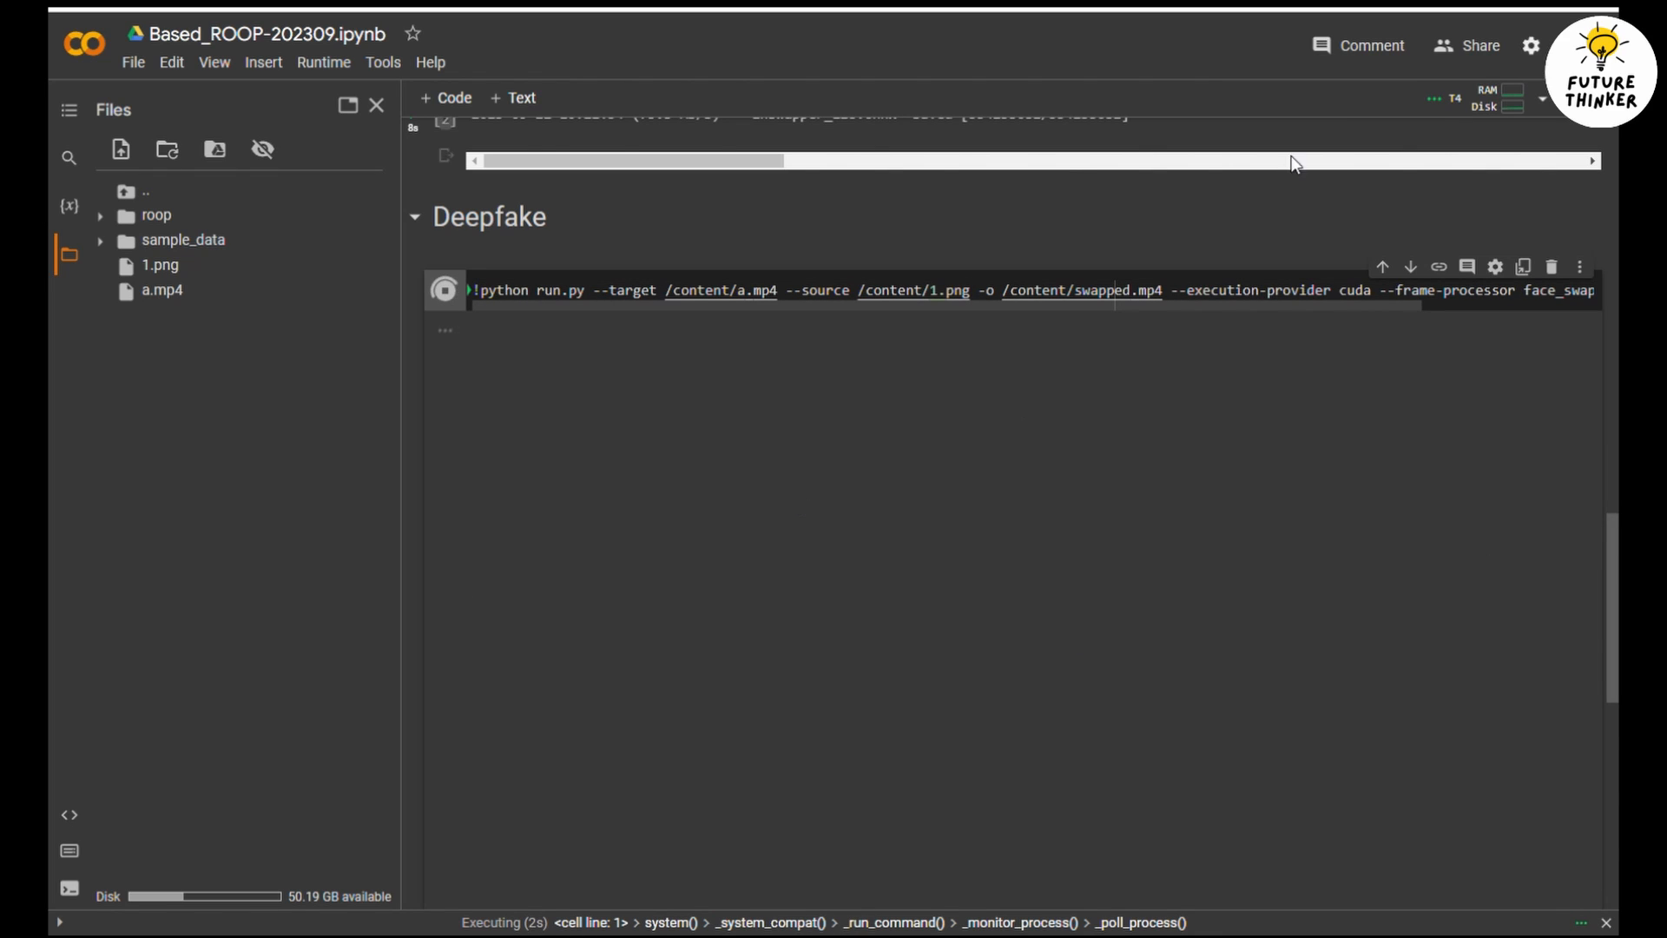
{"action": "left_click", "coordinate": [1498, 97]}
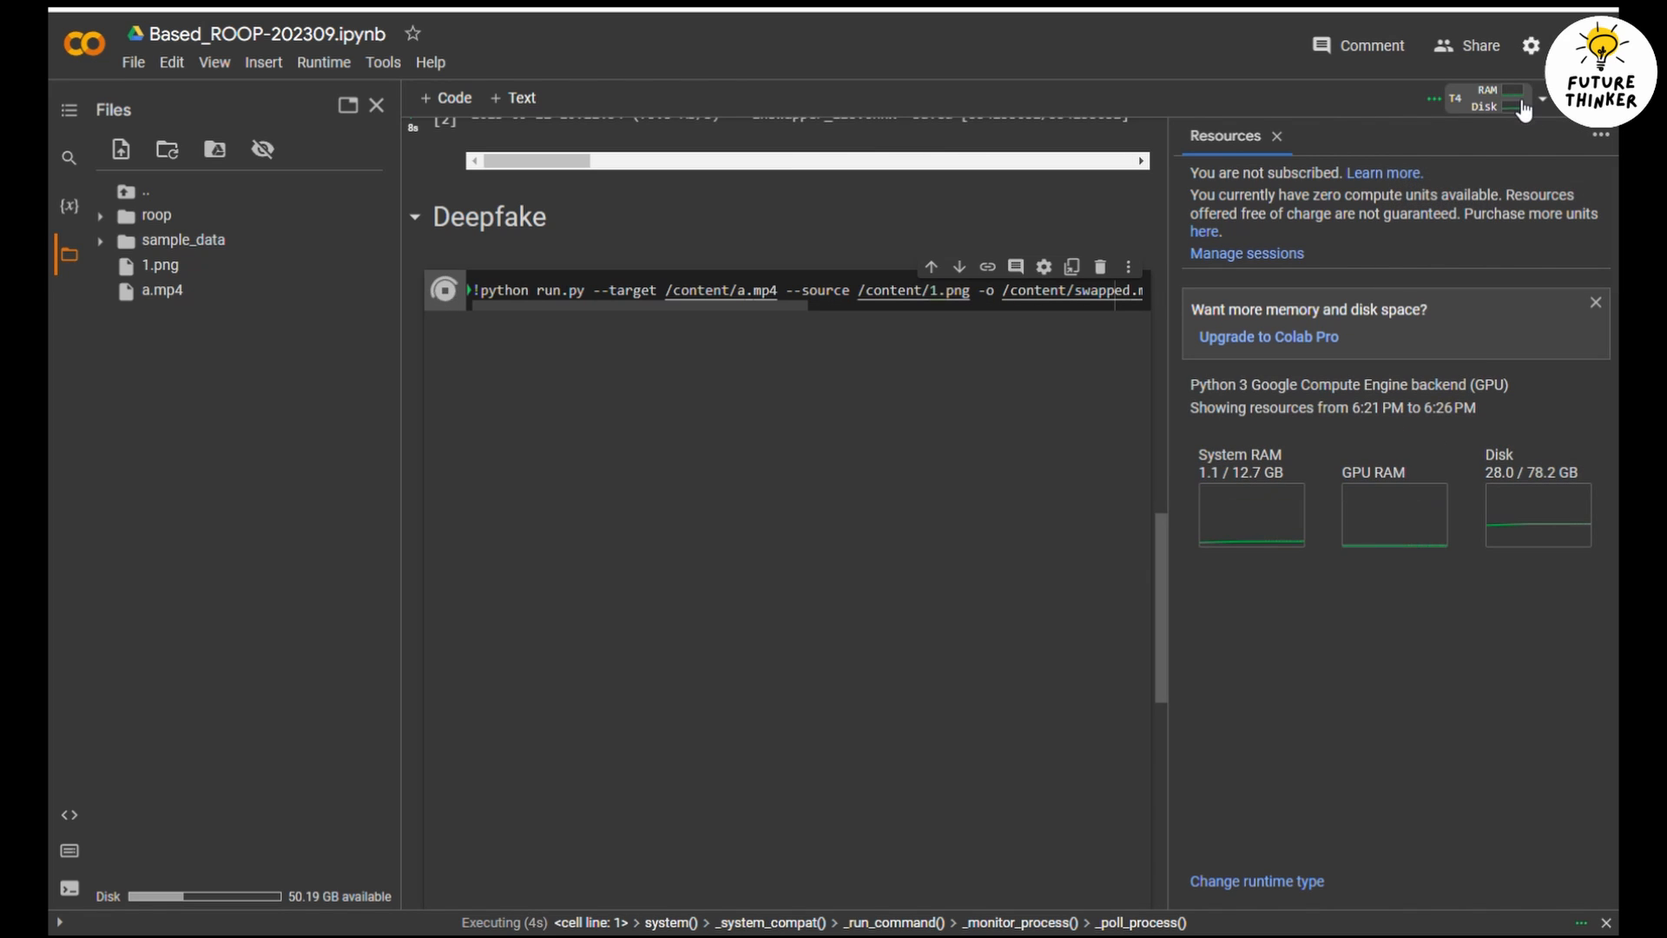